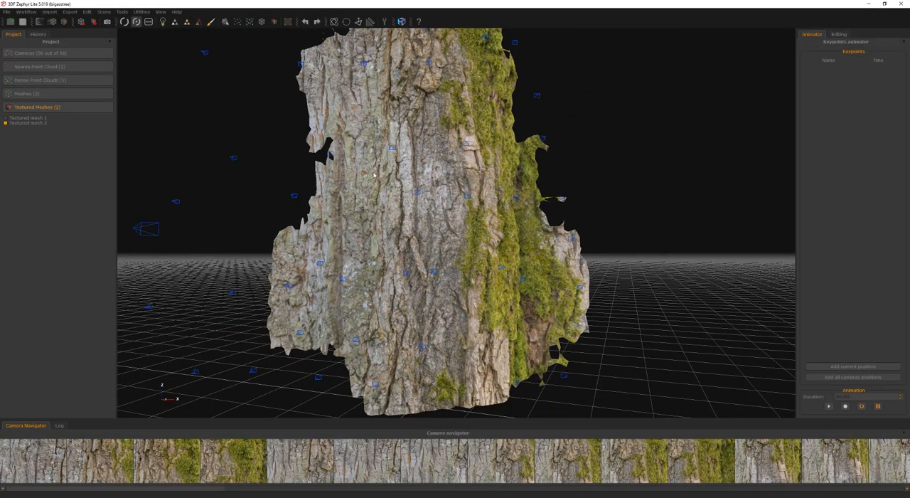
Step: Load the bark albedo, normal, bent normal and AO maps into the De-Lighting Tool and zoom into the detail
drag(372, 176, 438, 213)
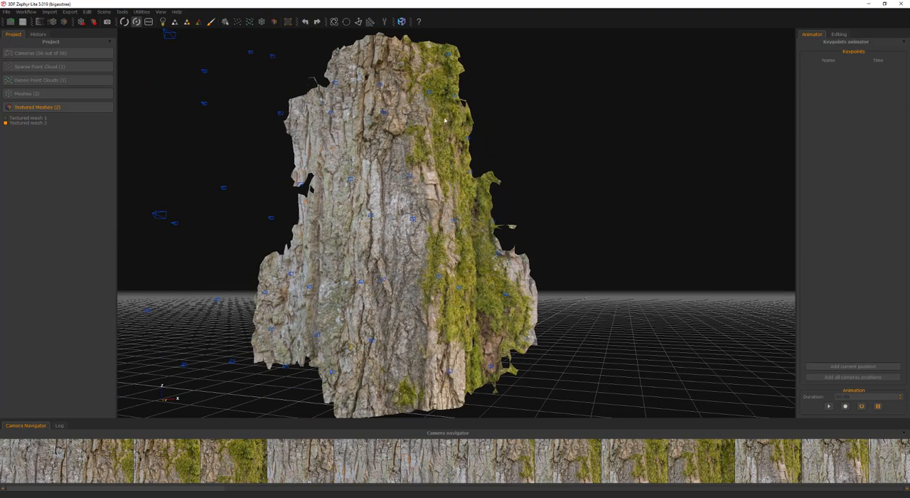
mouse_move(370, 182)
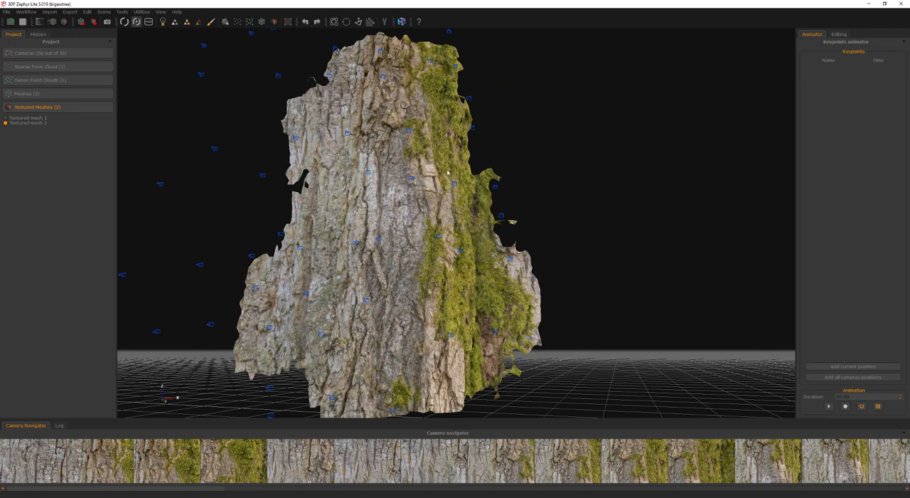
mouse_move(430, 270)
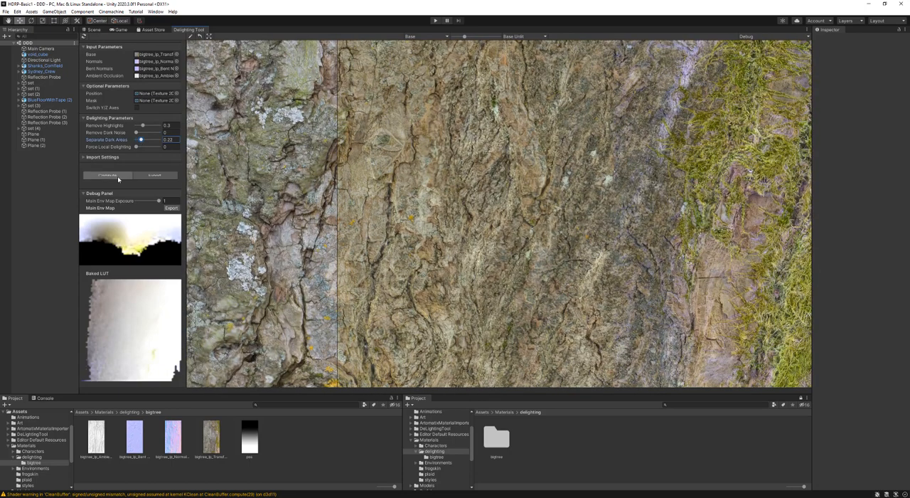
click(108, 175)
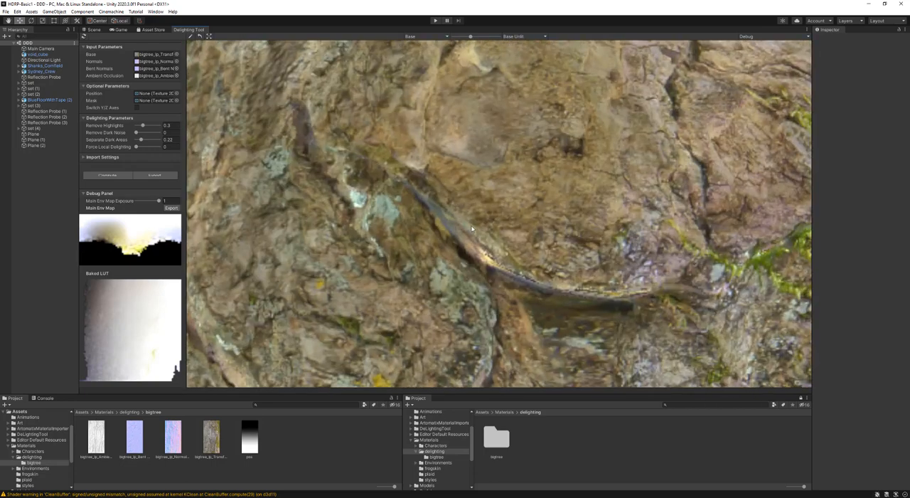
drag(140, 125, 148, 125)
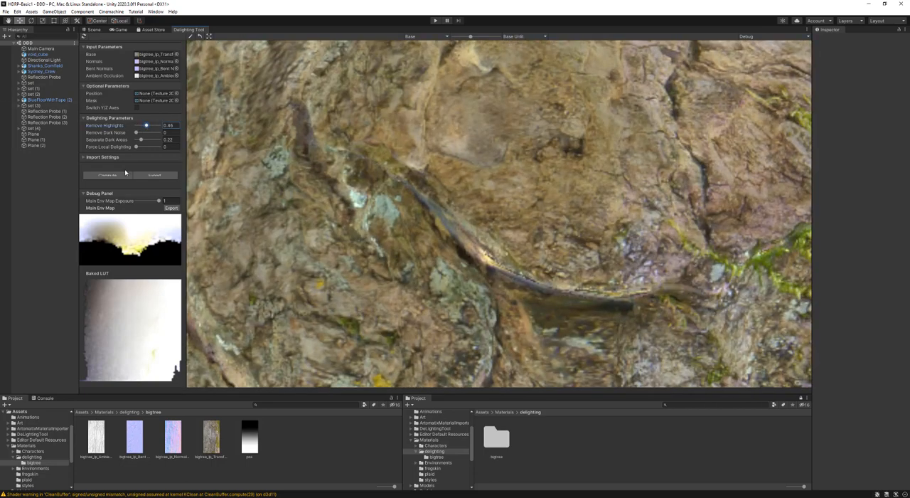
click(106, 175)
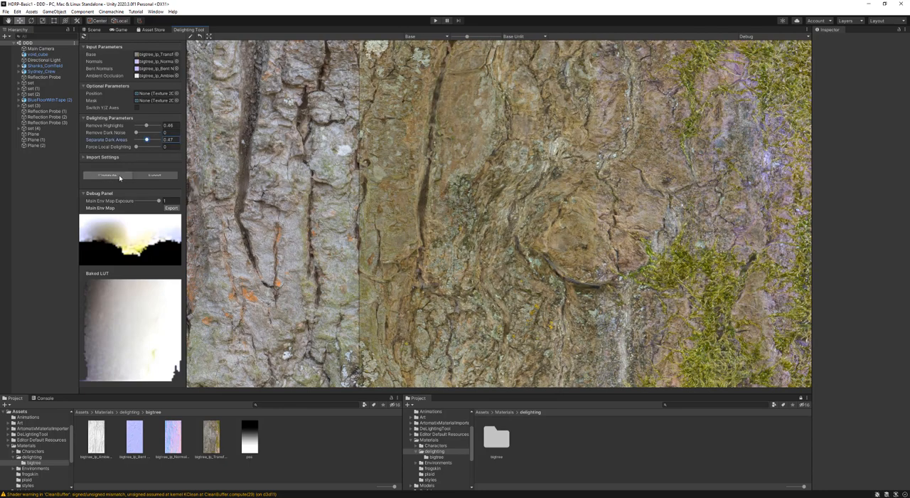
Step: Compute the de-lit bark texture, recomputing with adjusted parameters until the shadows are gone
click(107, 176)
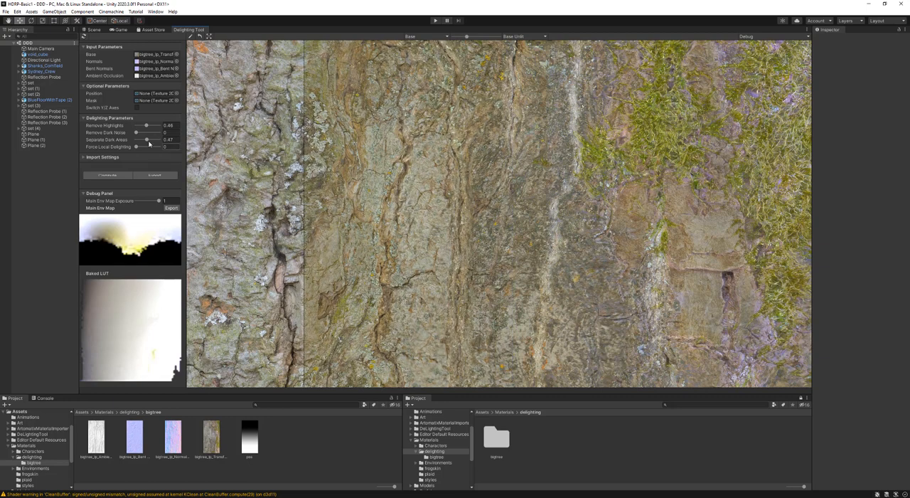
click(108, 175)
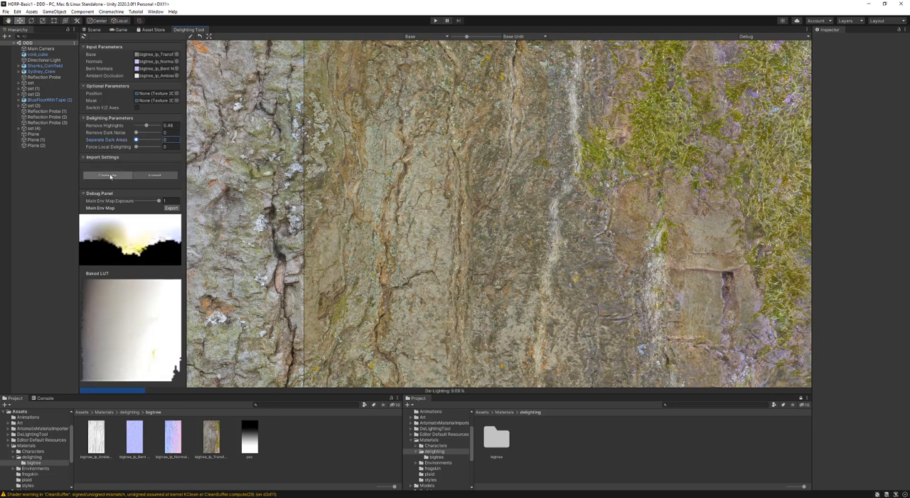
click(108, 175)
text(.46)
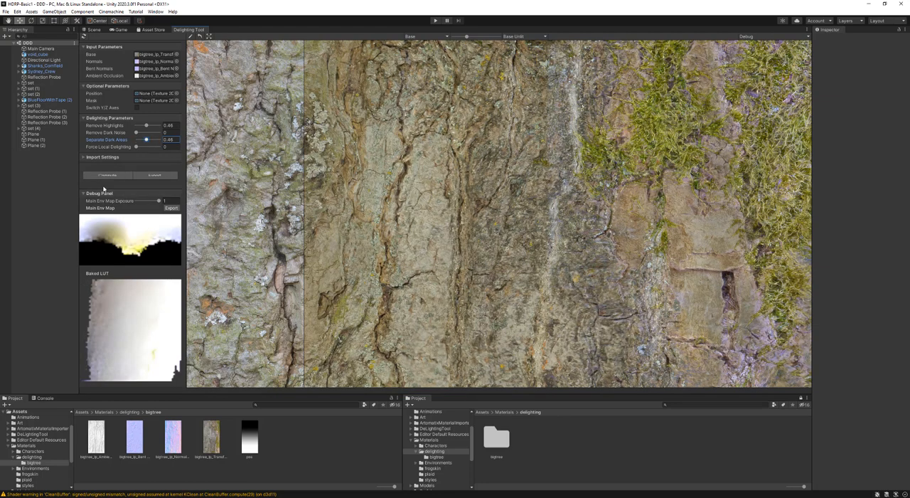
click(109, 175)
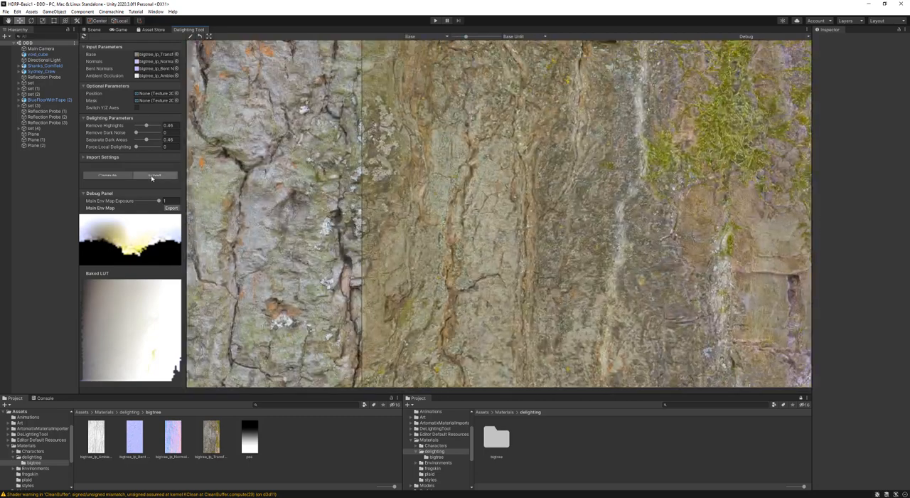
Step: Export the de-lit bark texture into the tree's bakes folder beside the other baked maps
click(153, 175)
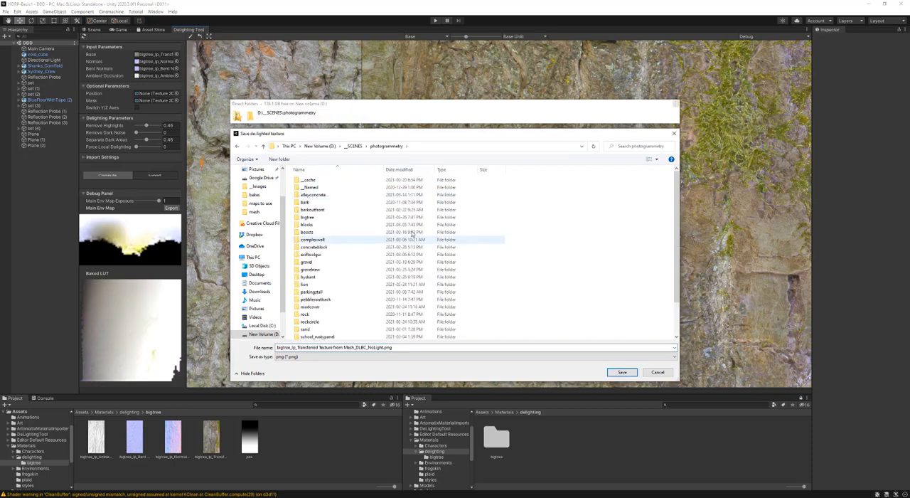
double_click(307, 216)
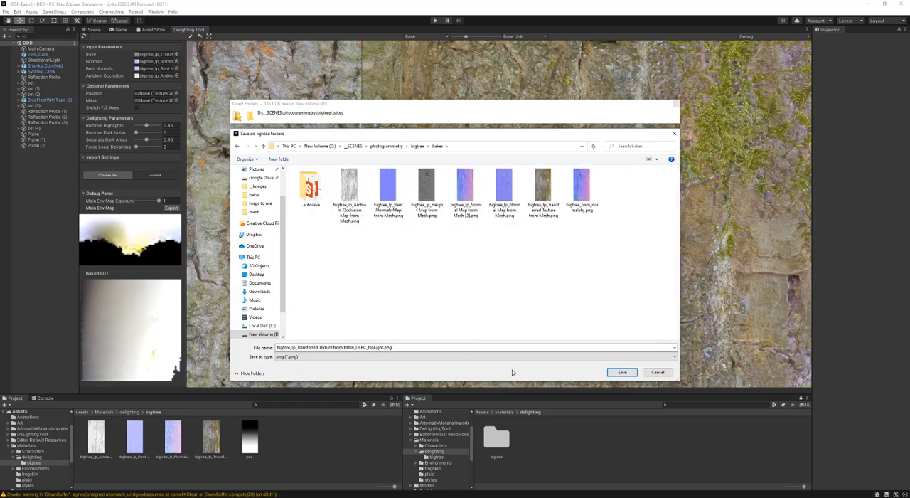
click(621, 373)
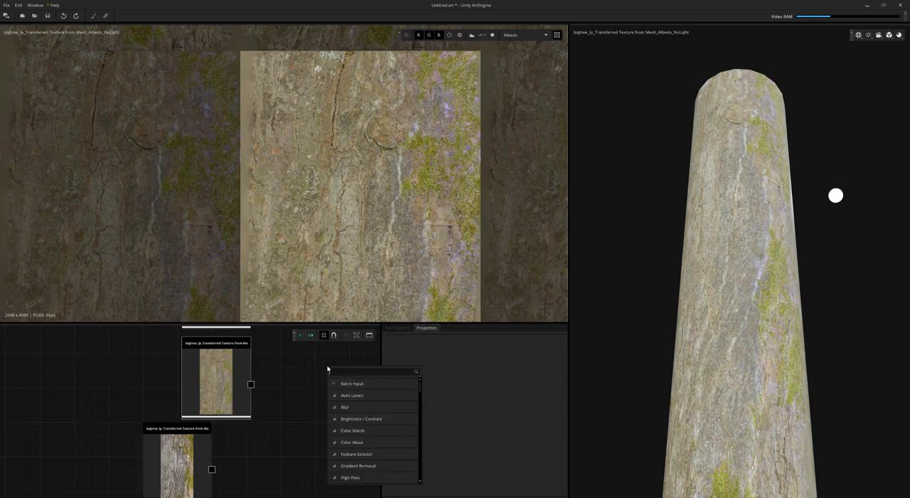
Step: Add a Color Match node and compose the occlusion, height, normal and diffuse maps into one material
click(352, 430)
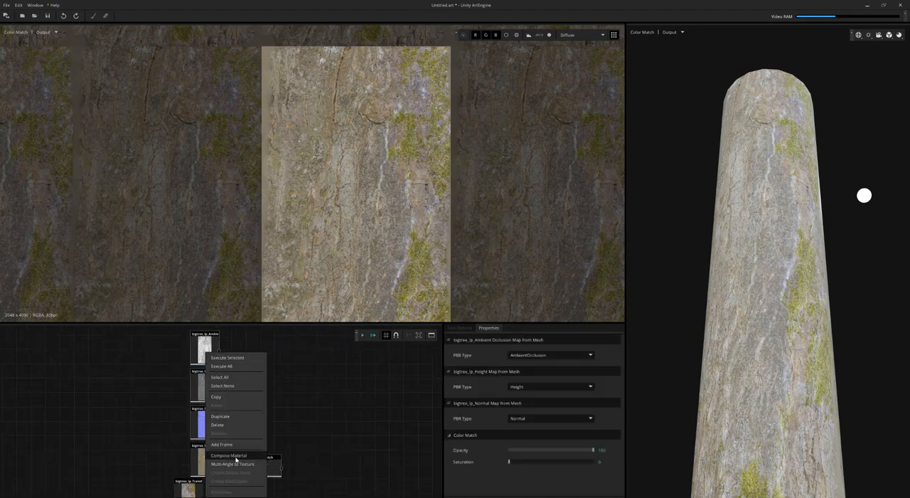
click(229, 455)
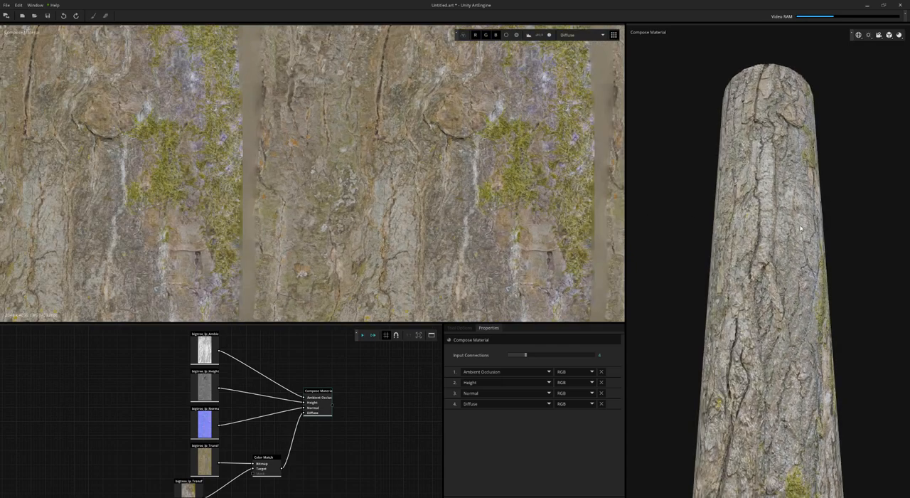
click(576, 35)
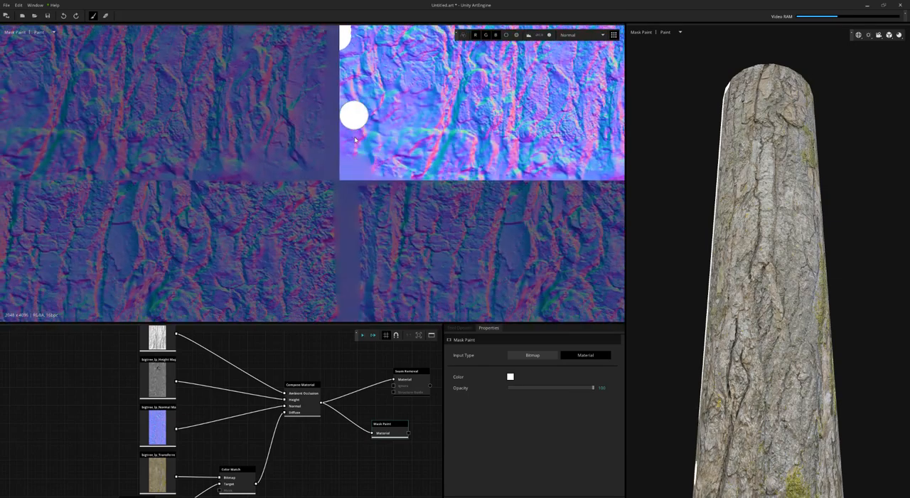
Step: Brush a white Mask Paint mask over the bark texture's edges and holes
drag(356, 115, 381, 137)
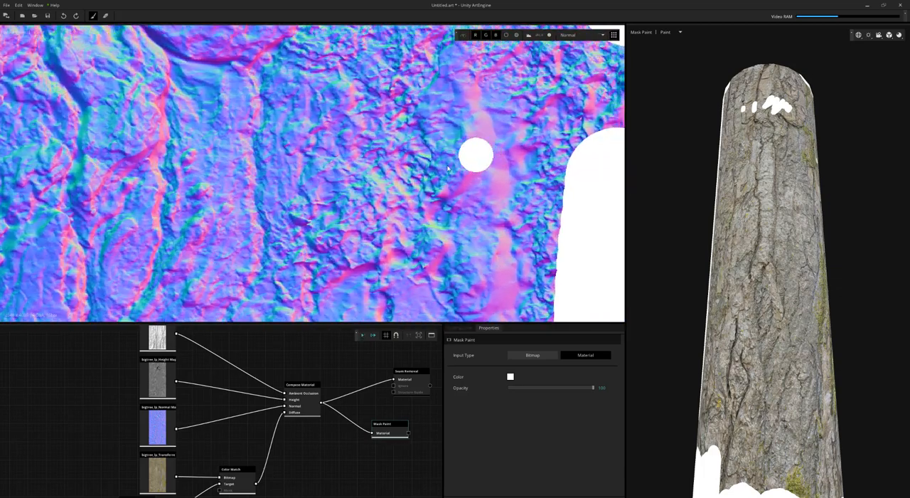
drag(477, 155, 443, 213)
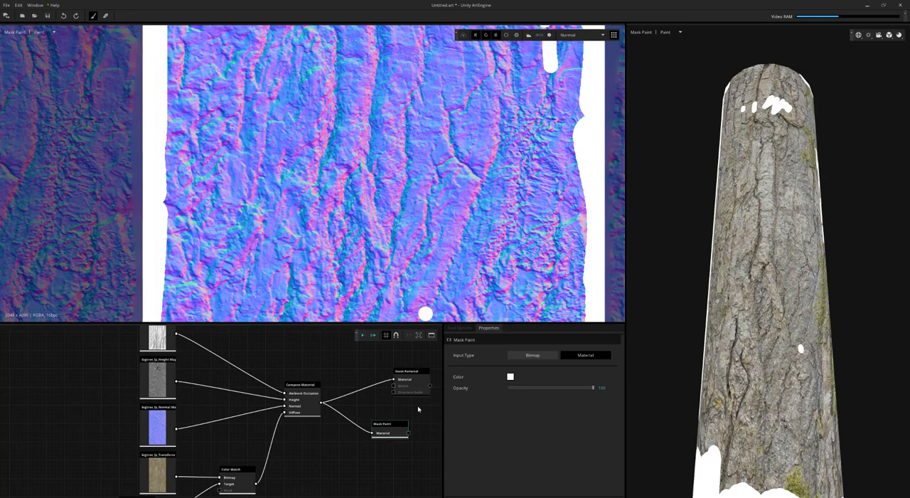
Step: Feed the painted mask into the Seam Removal node's mask input and preview its Height output
click(407, 372)
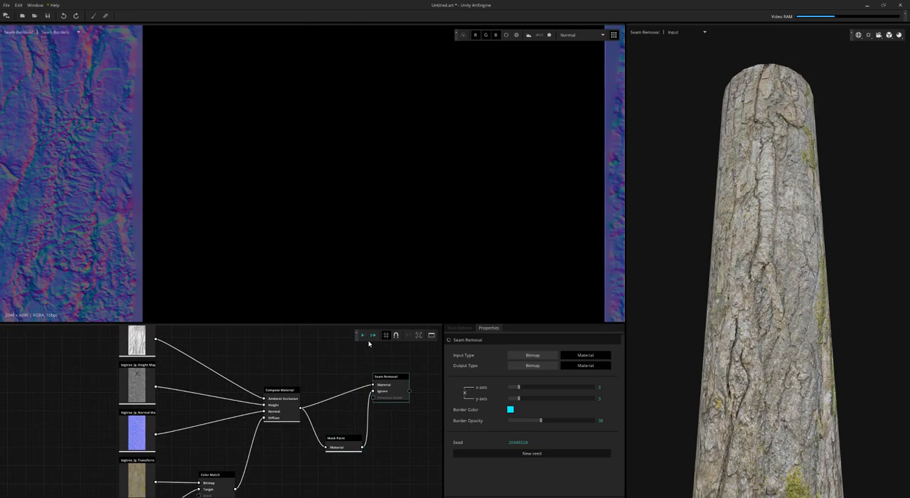
click(361, 335)
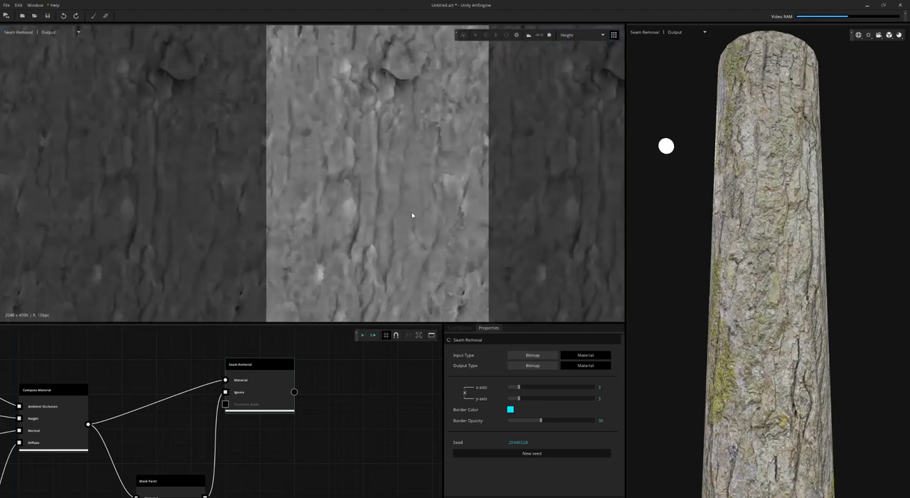
click(580, 35)
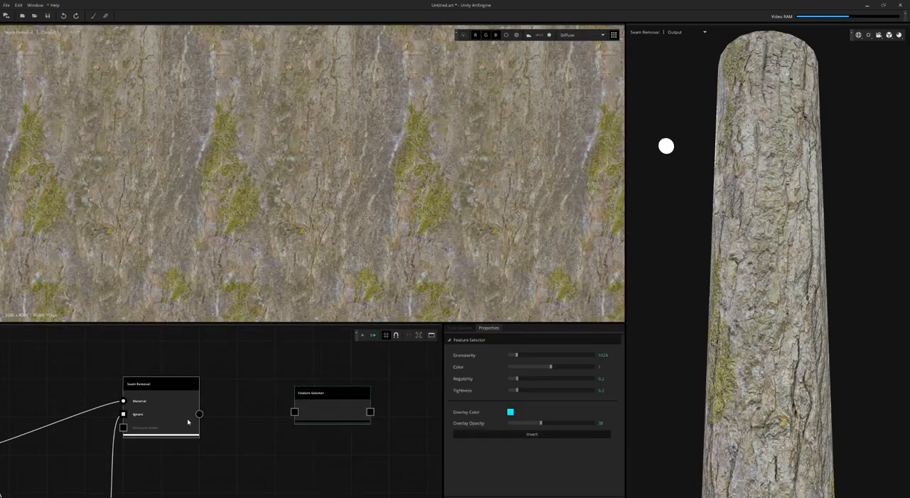
Step: Link the seamless diffuse map to feature selection, then preview the Ambient Occlusion and Height outputs
click(148, 384)
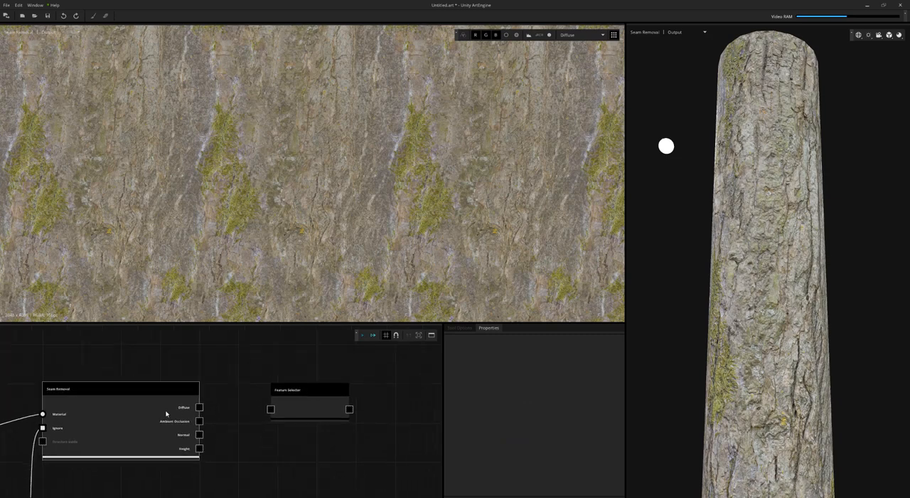
click(81, 390)
text(invert)
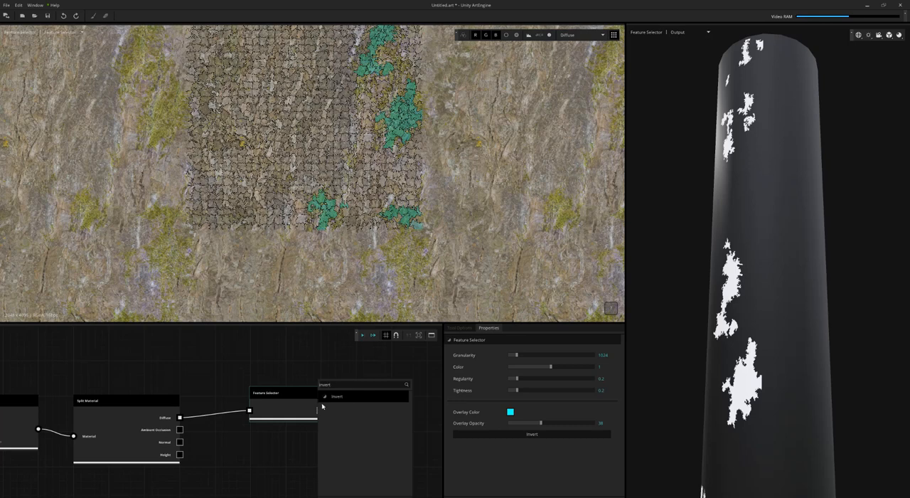
click(336, 396)
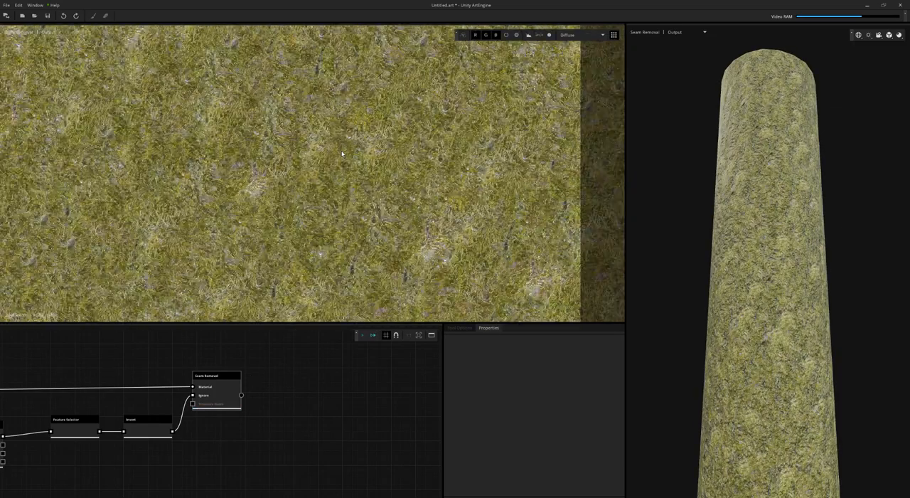
click(576, 34)
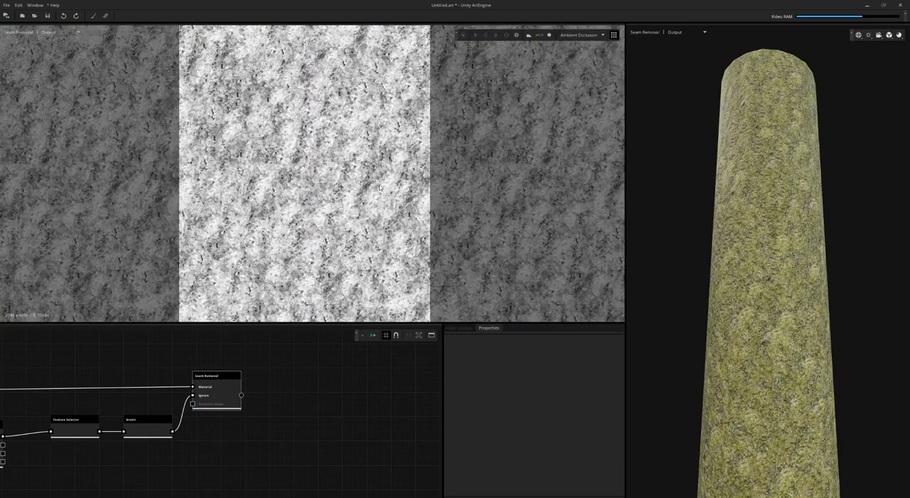
click(578, 35)
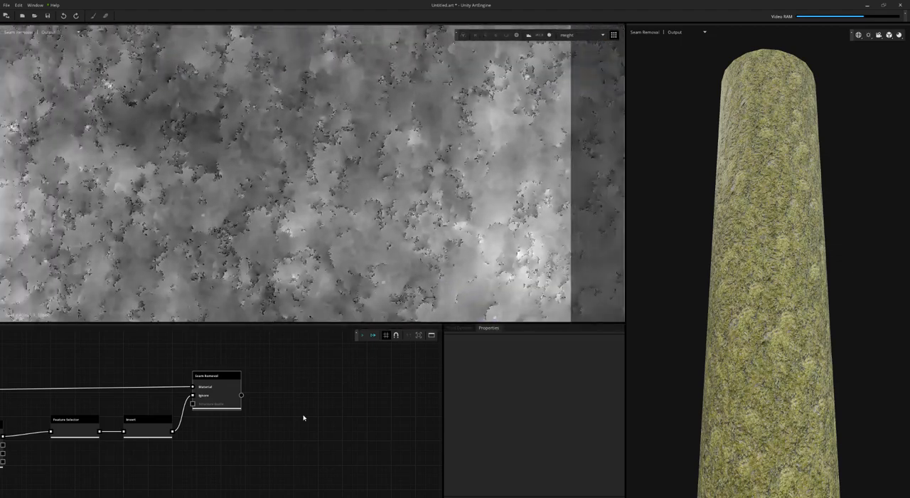
Step: Add Height Generation for the moss, tune its sliders, and merge it back via Extend Material set to Height
click(216, 375)
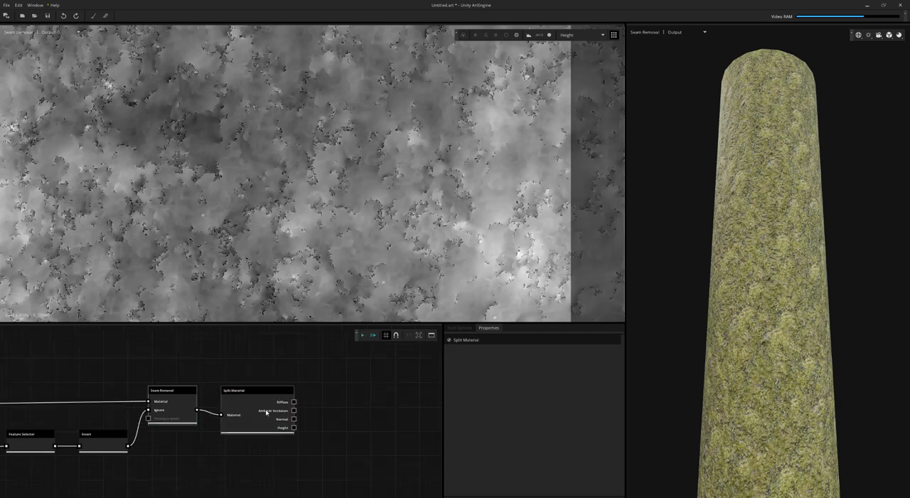
text(height)
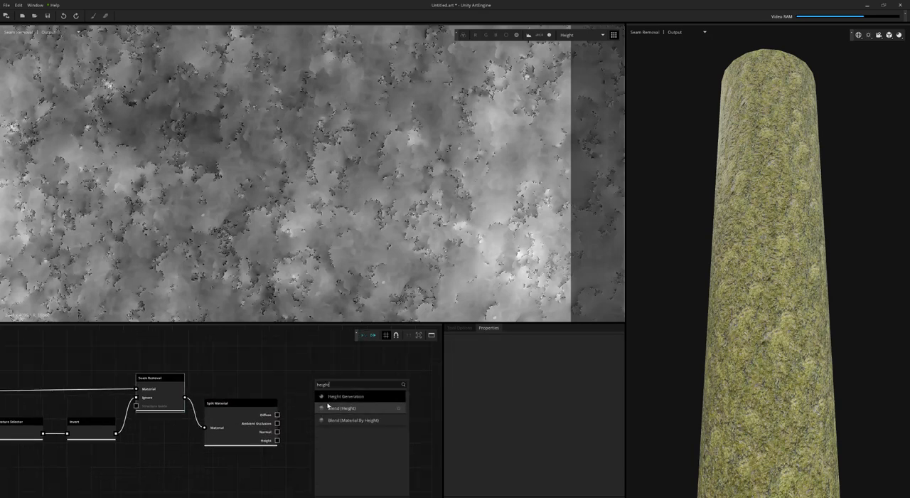
click(346, 395)
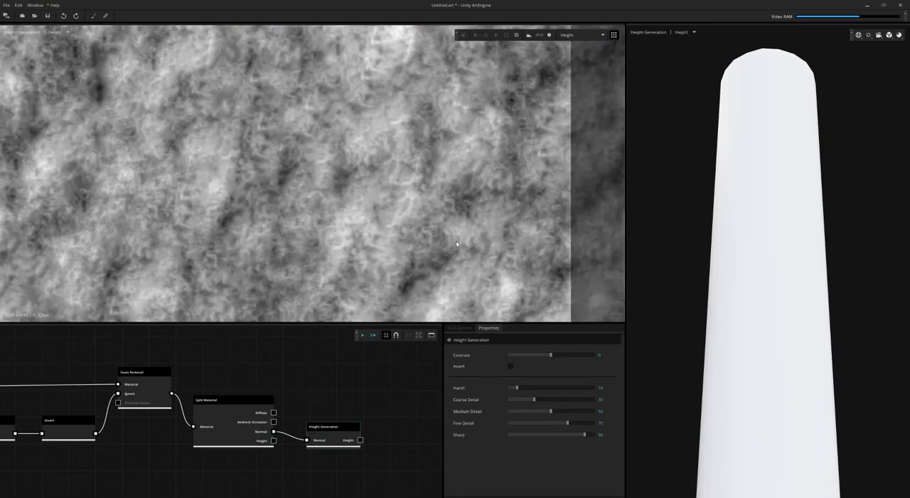
drag(552, 355, 518, 356)
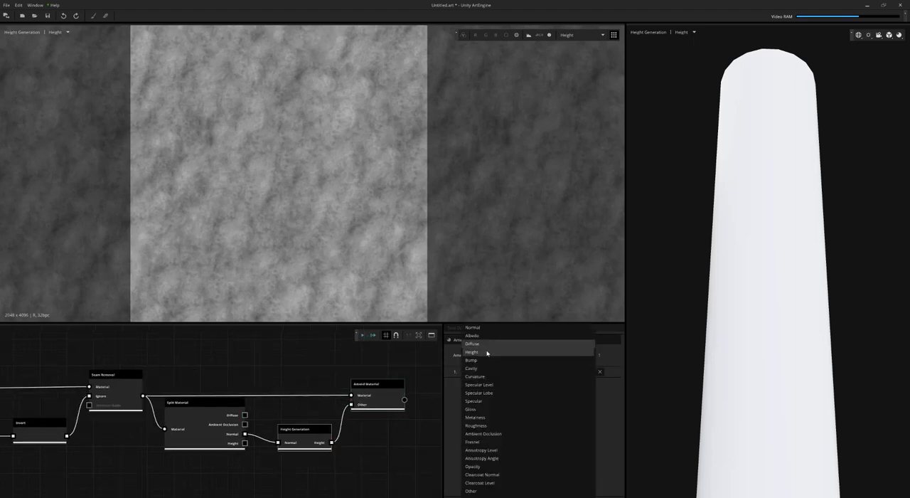
click(472, 353)
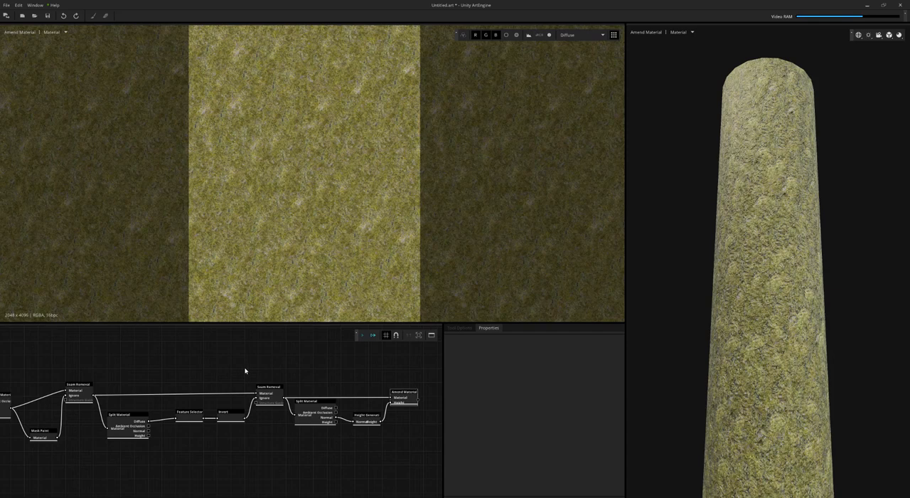
Step: Preview the bark Seam Removal output and group the moss node chain together
click(188, 411)
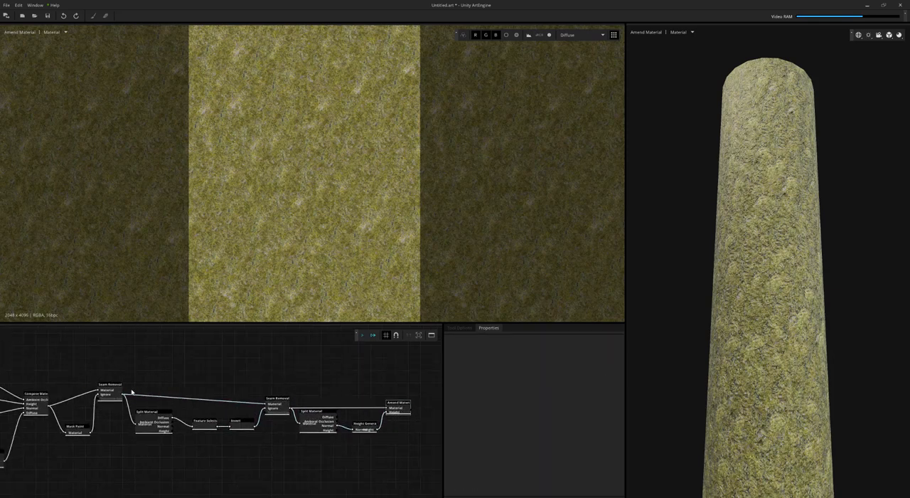
click(107, 387)
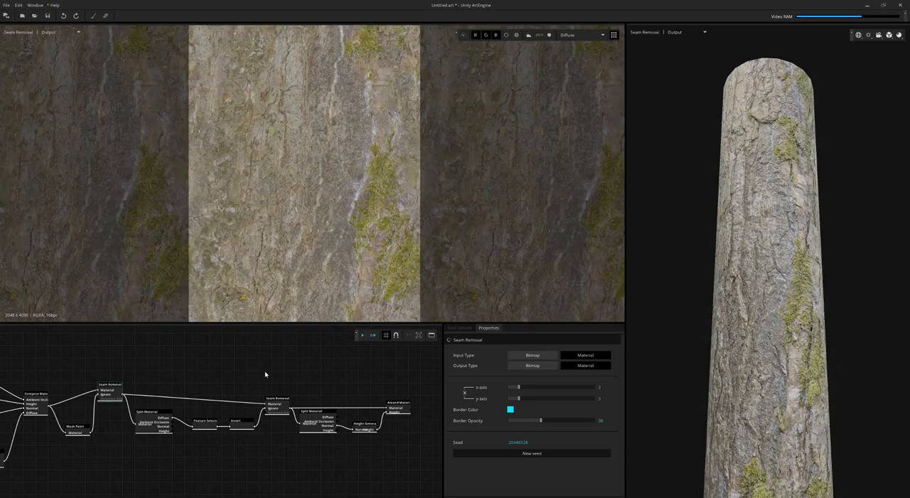
click(156, 411)
text(bl)
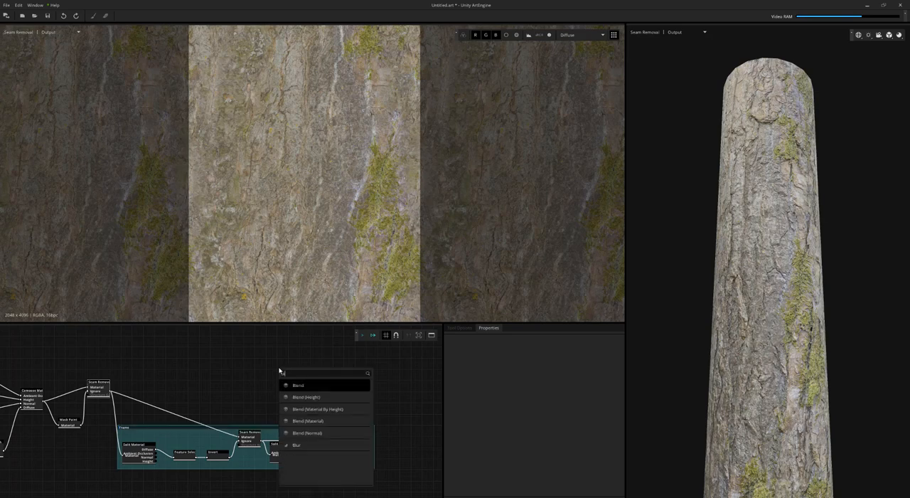
Step: Add Blend Material by Heights joining bark and moss, adjusting spread, offset and sharpness
click(318, 410)
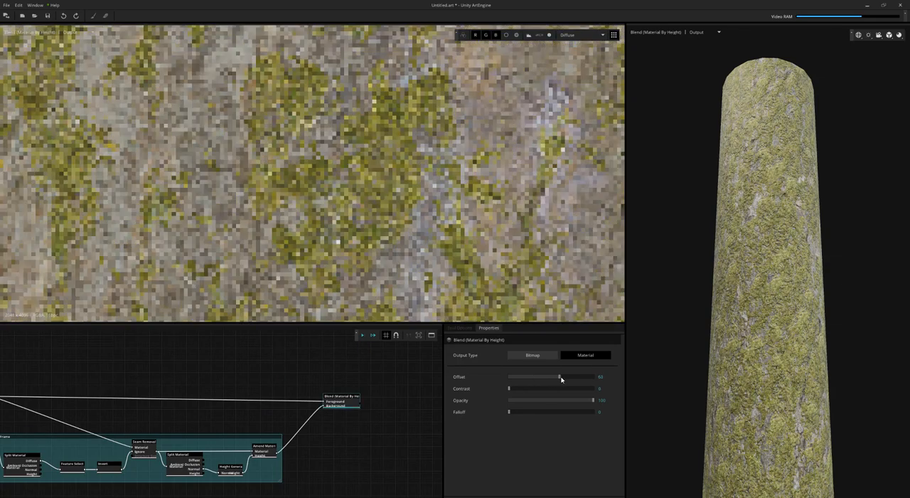
drag(560, 375, 563, 376)
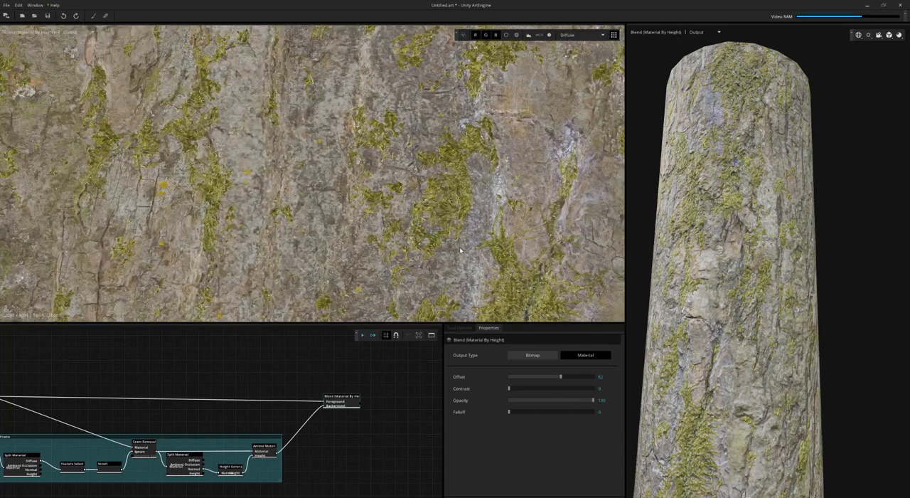
drag(509, 413, 524, 412)
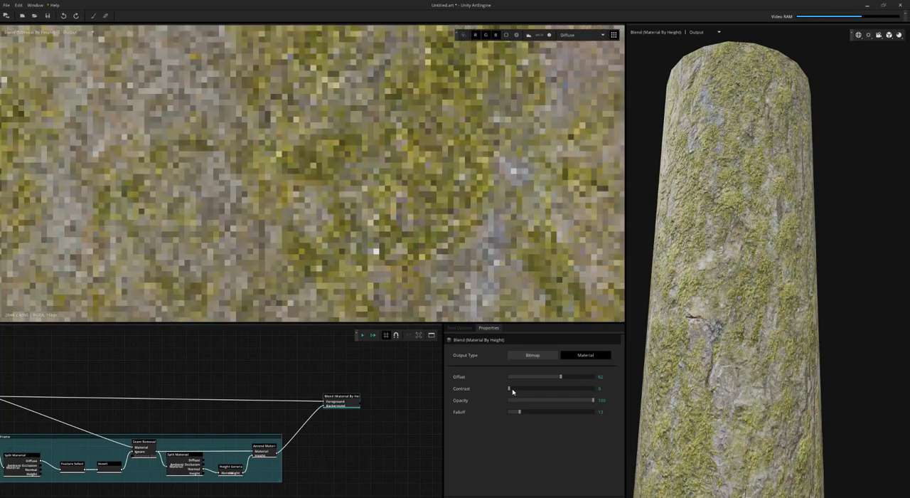
drag(509, 388, 515, 388)
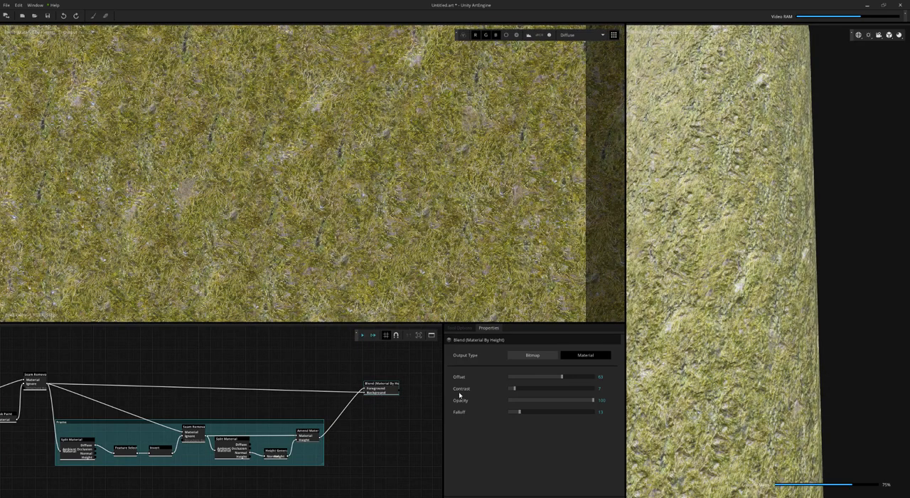
Step: Reduce the blend contrast so less moss covers the bark, checking the Normal and Diffuse views
drag(560, 375, 546, 375)
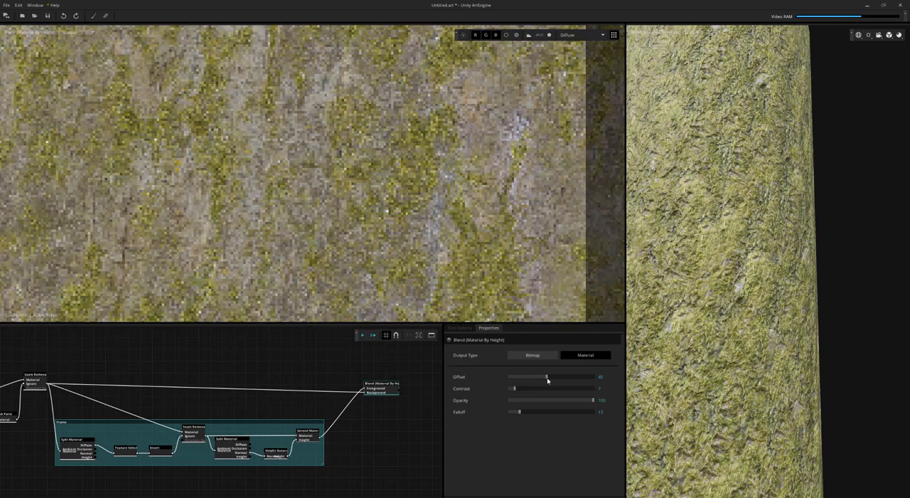
drag(549, 376, 545, 376)
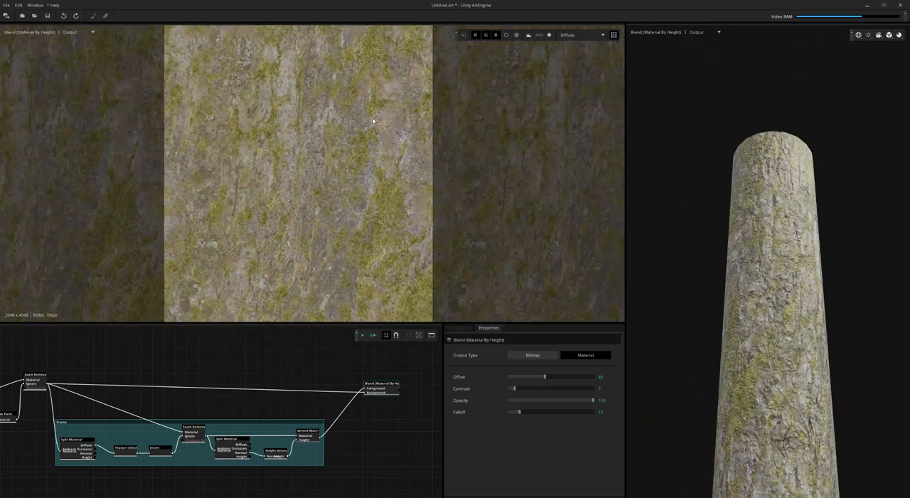
click(583, 36)
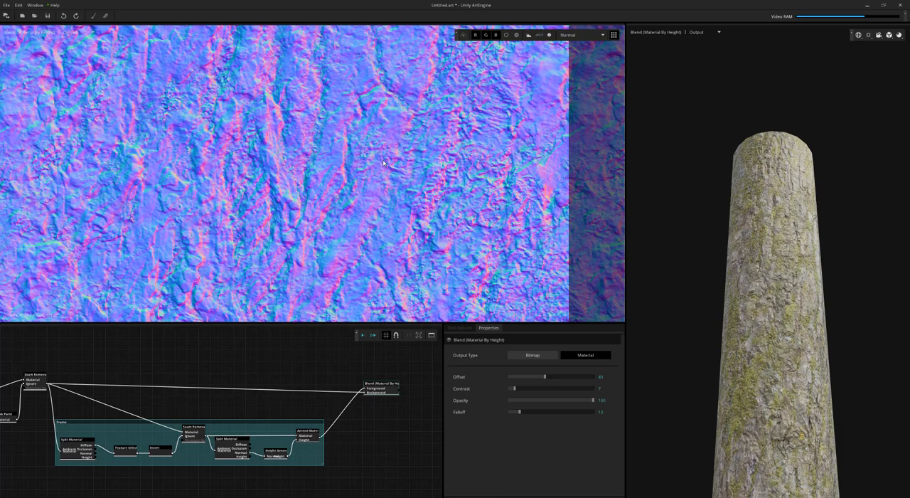
click(581, 34)
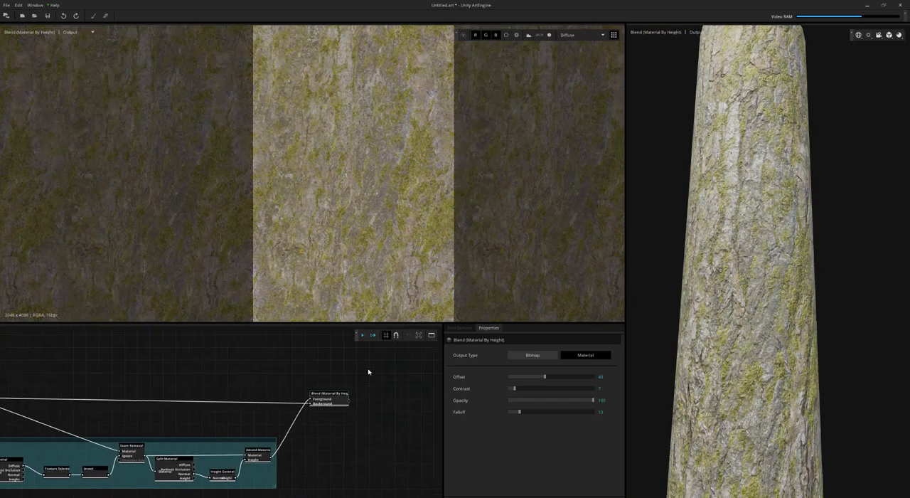
Step: Add a Levels node after the blend's Diffuse output and drag its midtone and highlight input handles
click(532, 355)
text(level)
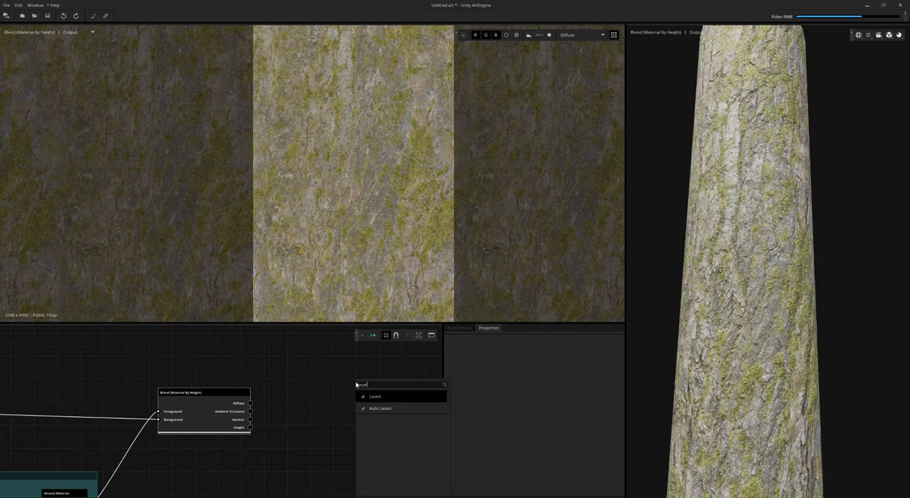
click(376, 396)
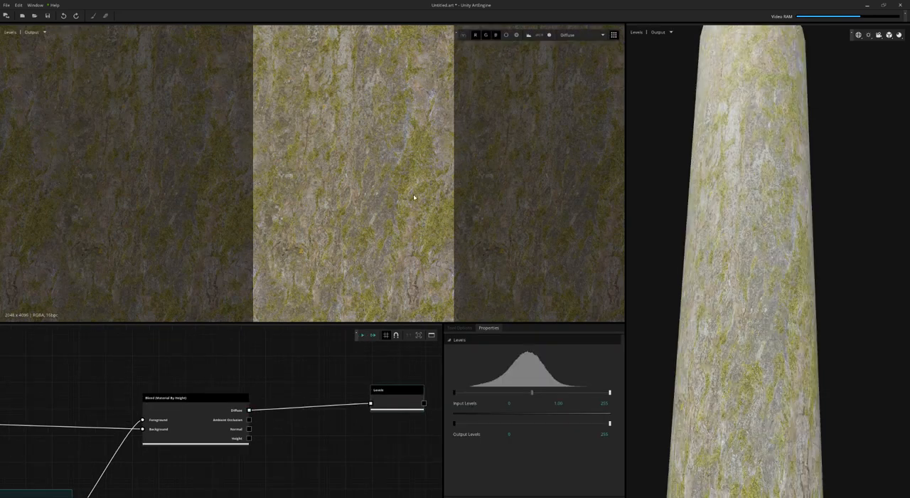
drag(532, 392, 539, 392)
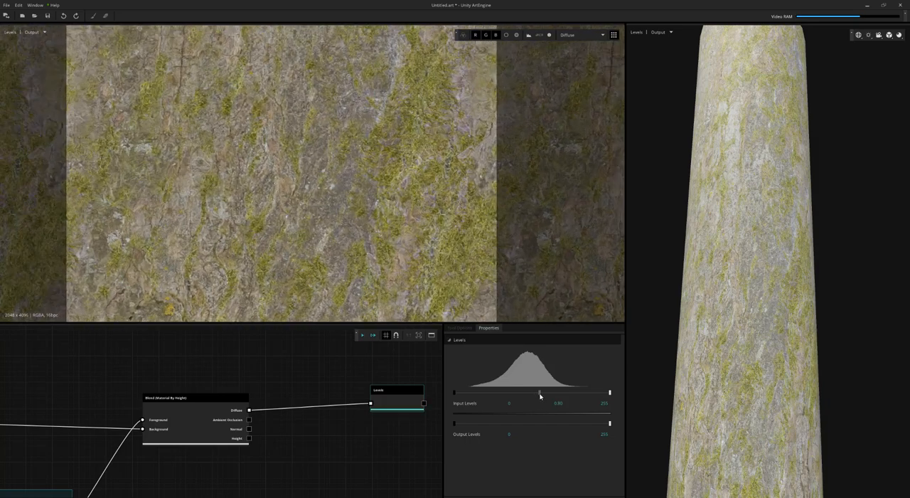
drag(609, 393, 603, 393)
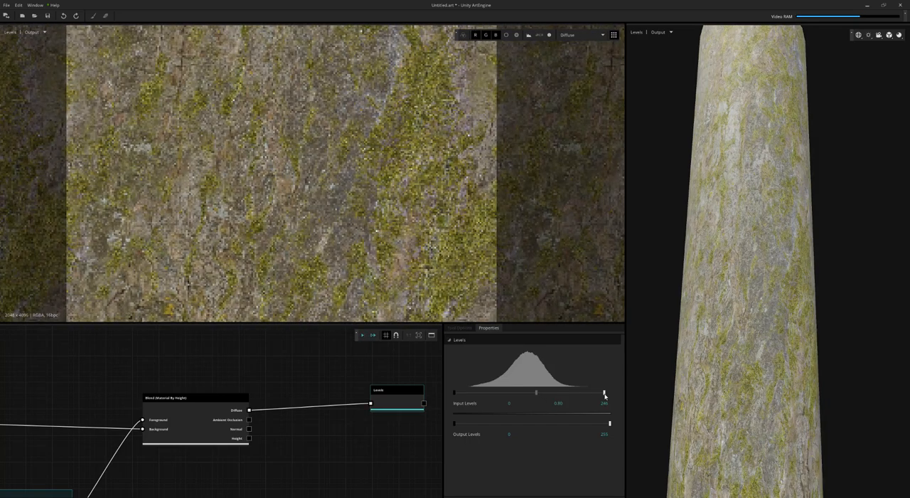
drag(603, 393, 603, 393)
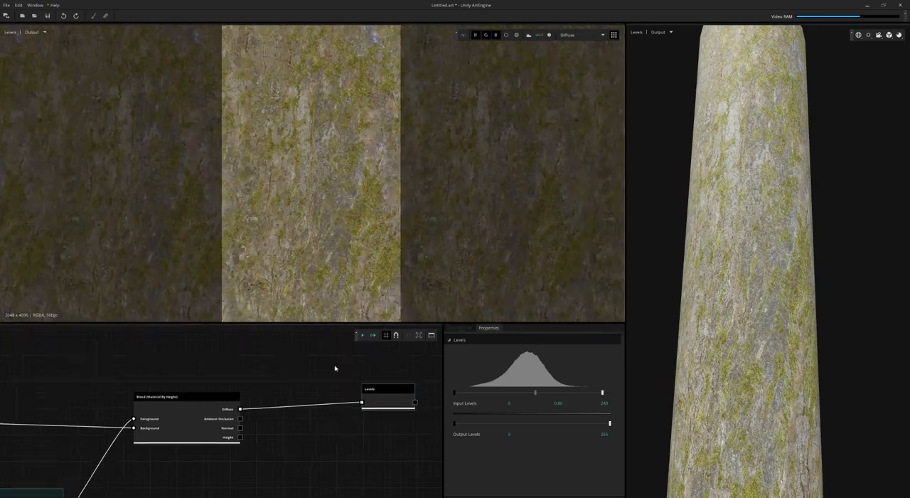
Step: Add a Roughness / Gloss Generation node from a 'rough' search and raise its Contrast
text(rough)
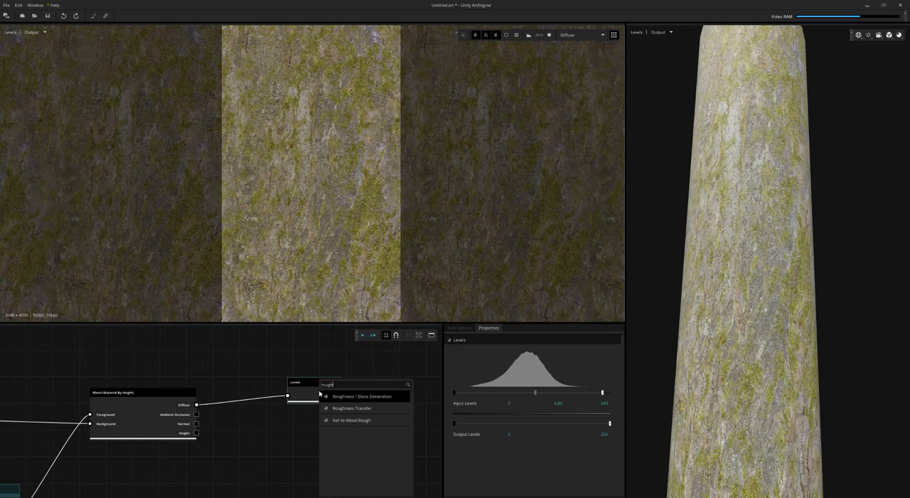
click(364, 395)
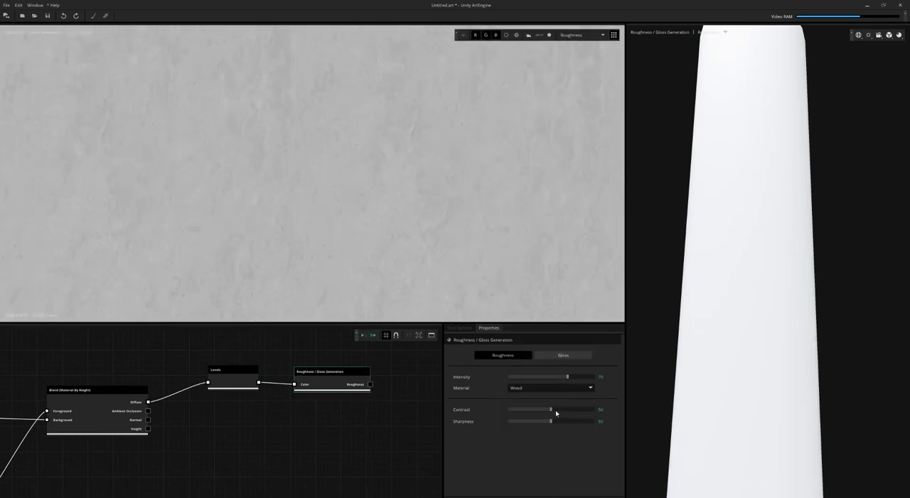
drag(549, 410, 572, 410)
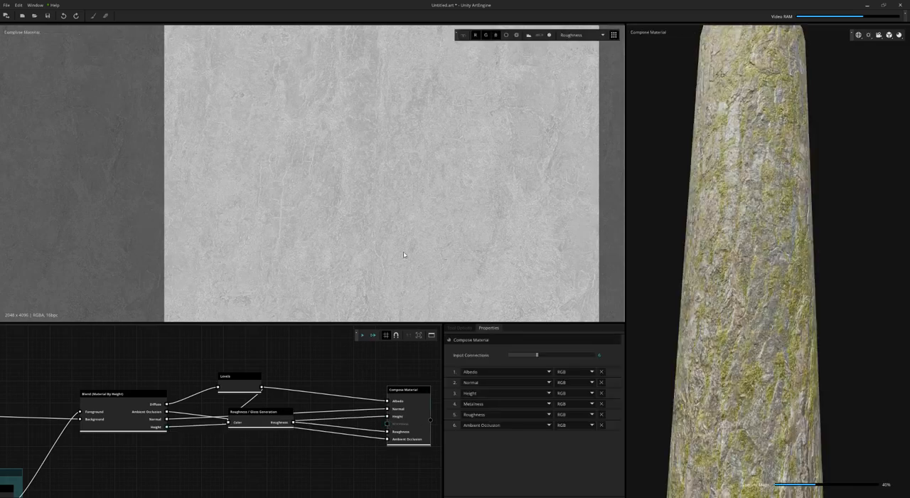
Step: Preview the composite's roughness channel, raise the generation Contrast further, then view the height channel
click(583, 35)
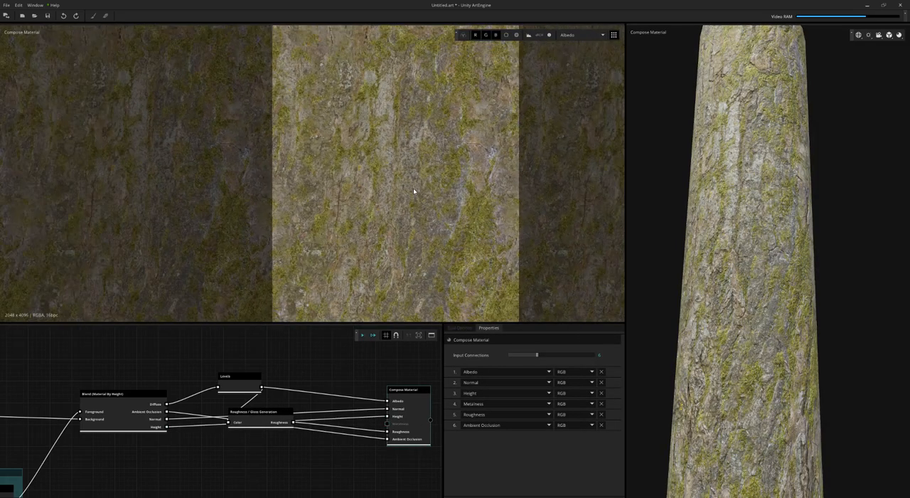
click(580, 36)
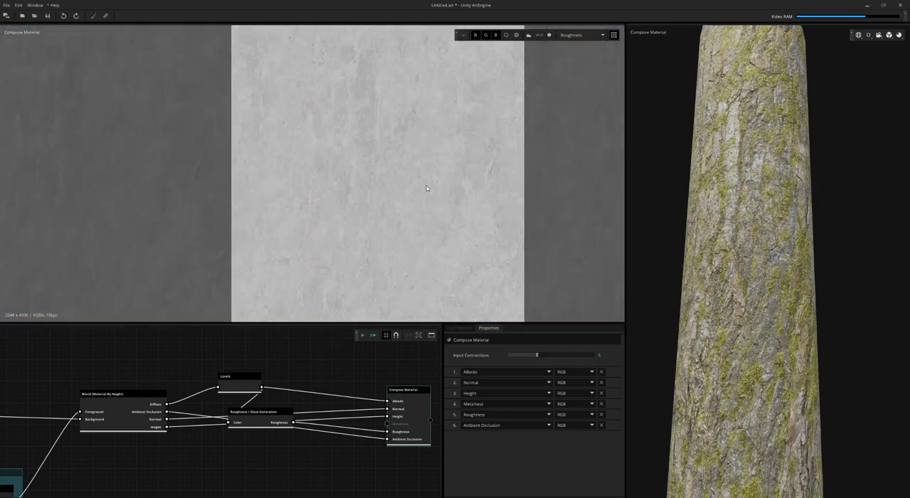
click(256, 413)
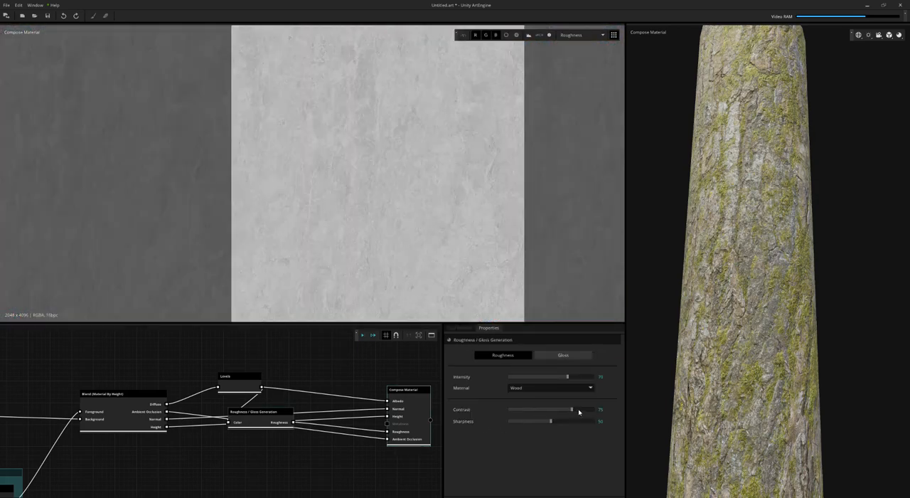
drag(569, 410, 580, 409)
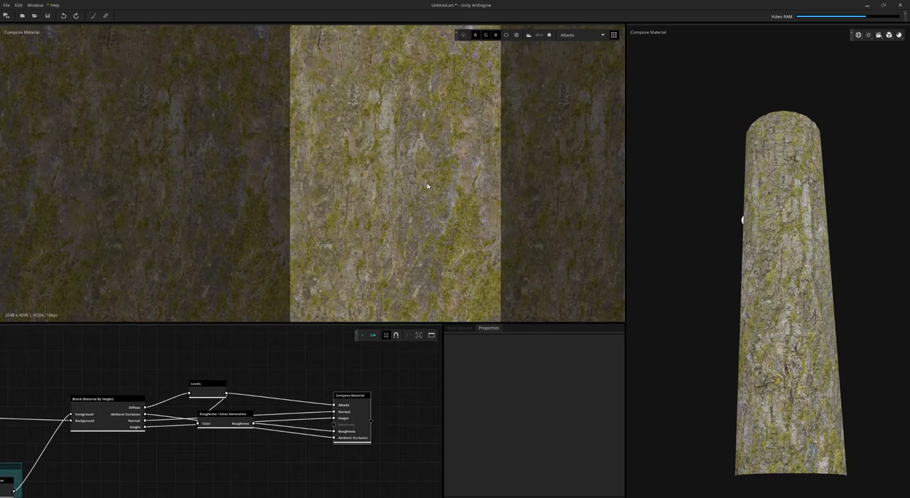
click(581, 36)
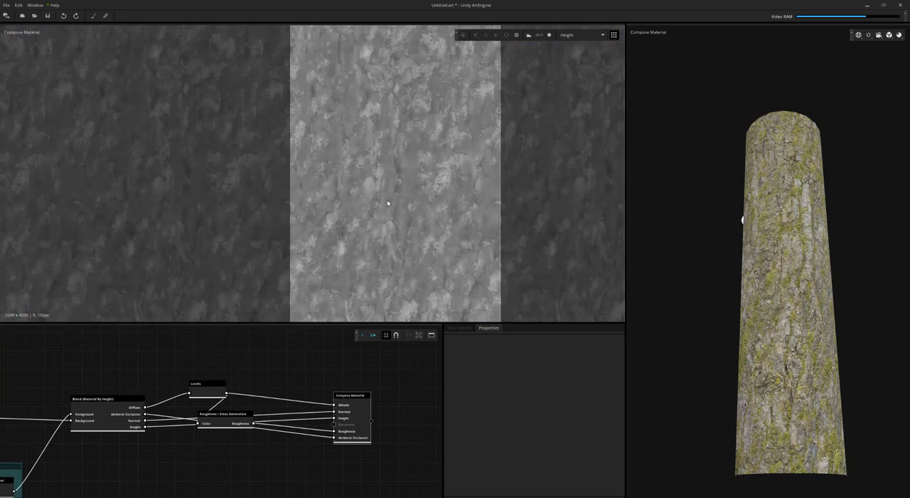
drag(743, 219, 850, 178)
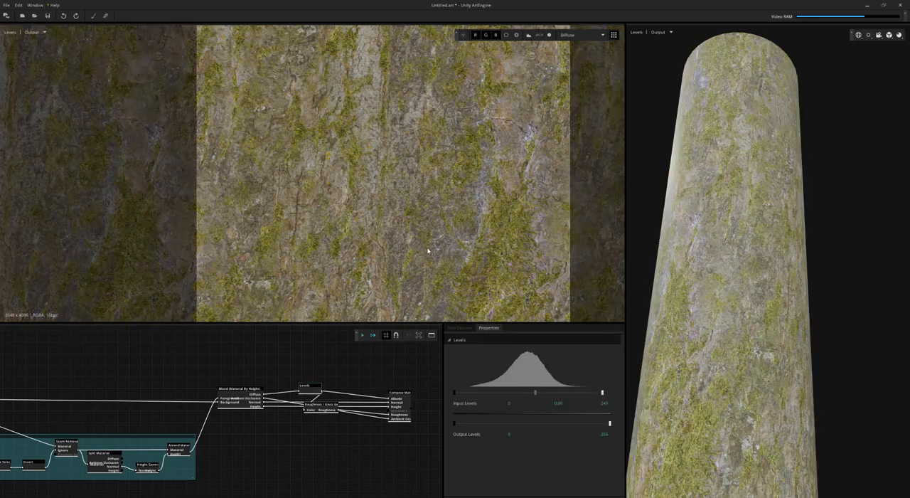
mouse_move(536, 394)
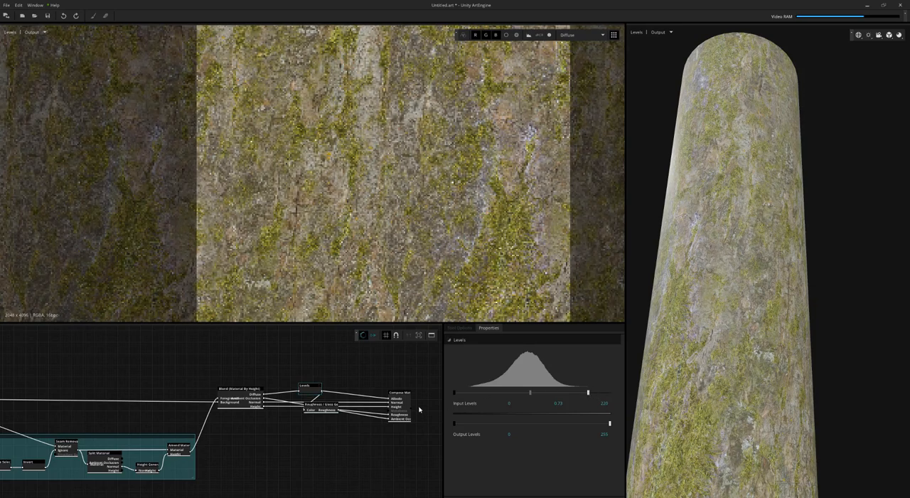
Step: Select the Levels node to brighten the mossy bark texture
click(400, 395)
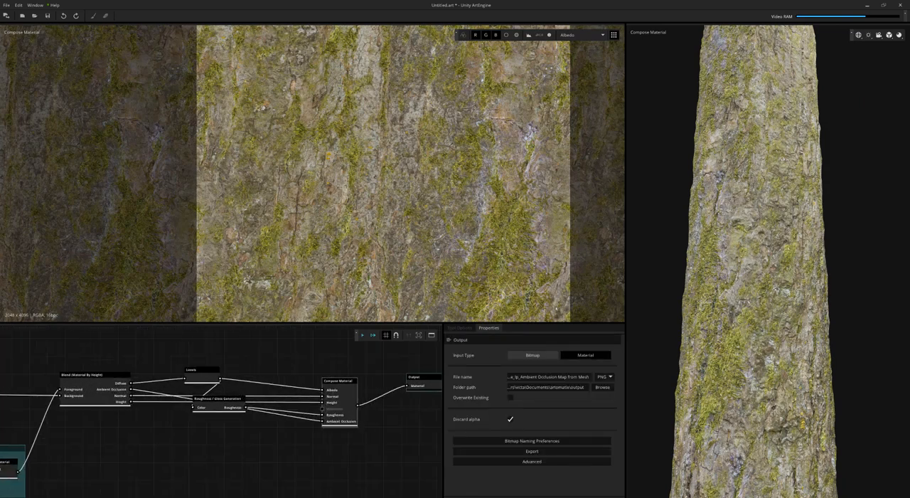
mouse_move(395, 472)
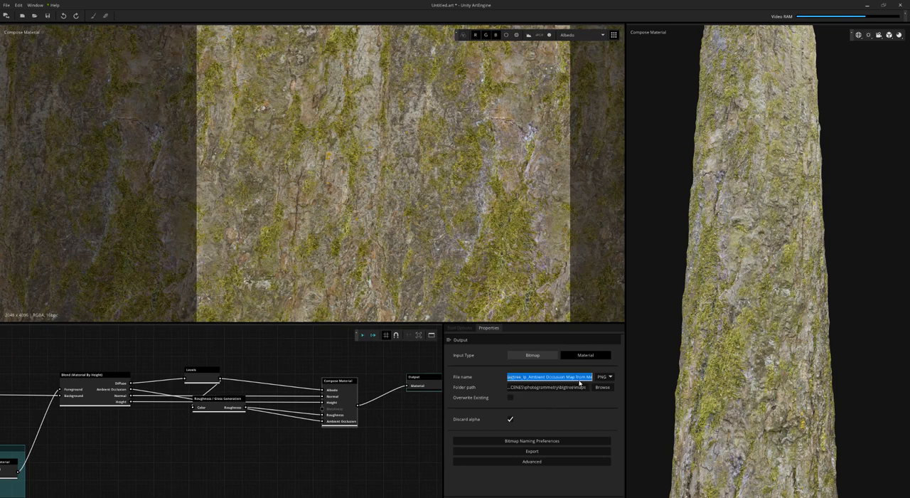
Step: Set the Output node's file name to 'bigtree' and choose its save folder
text(bigtree)
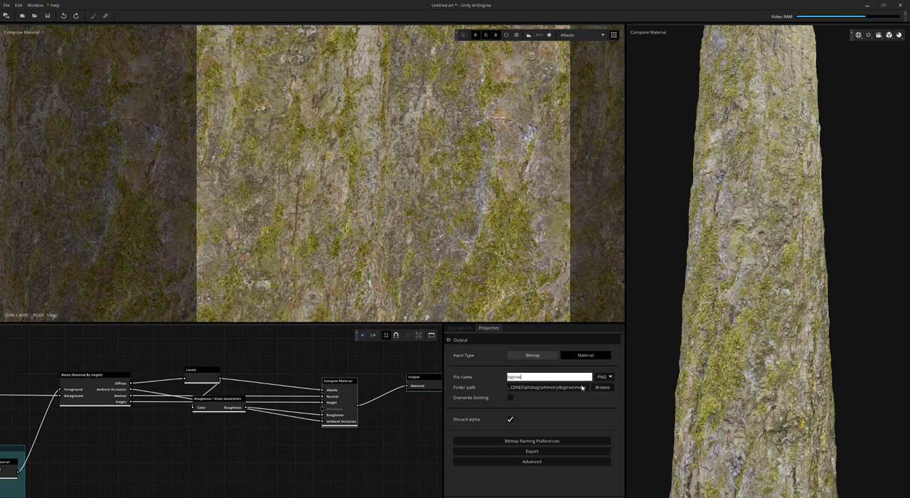
click(532, 451)
text(mutatio)
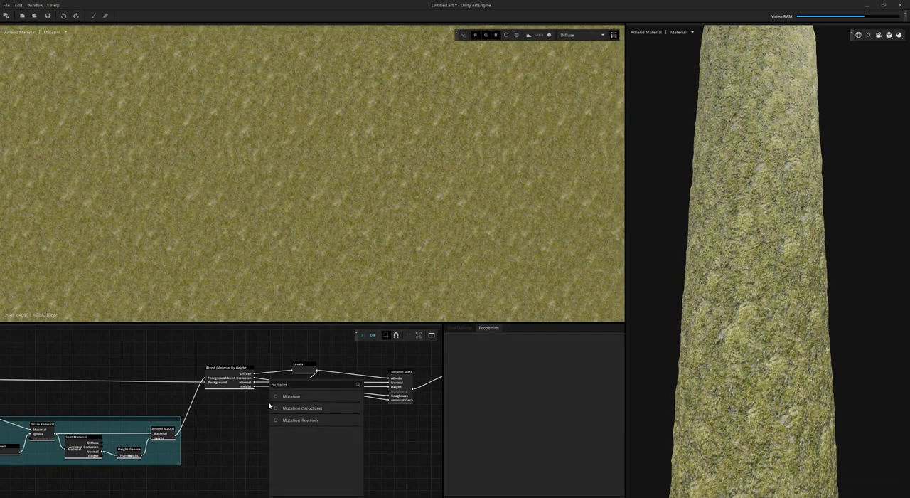
Step: Add a Mutation node and name its output file 'moss'
click(290, 395)
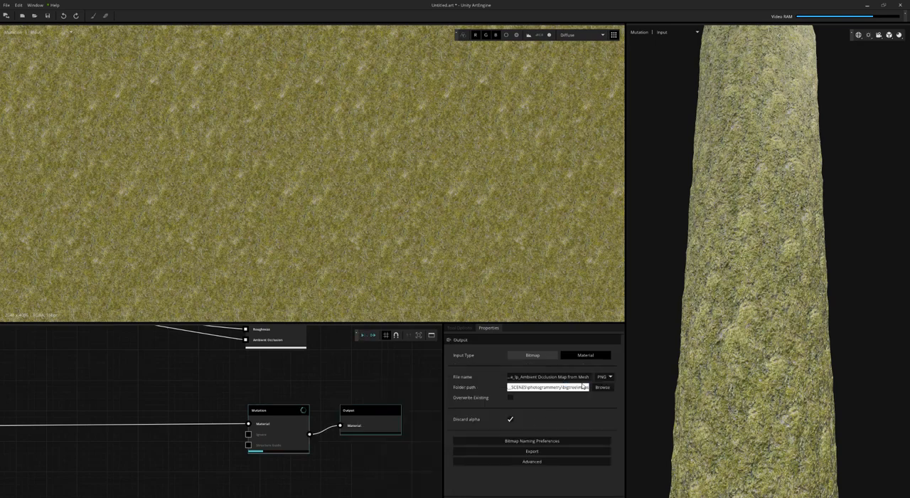
text(moss)
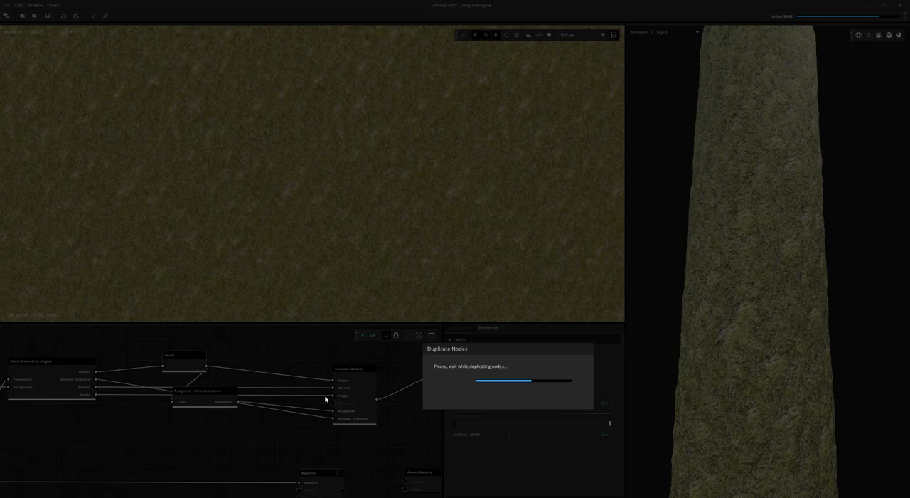
mouse_move(330, 394)
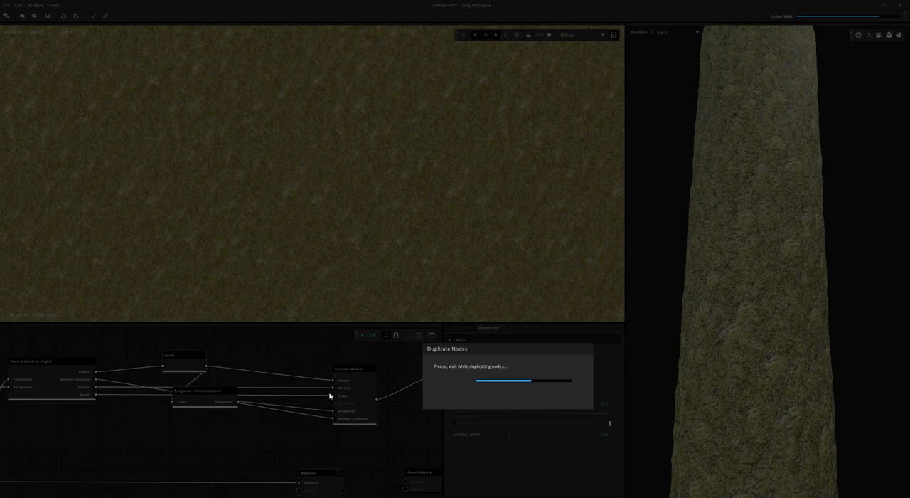
mouse_move(335, 418)
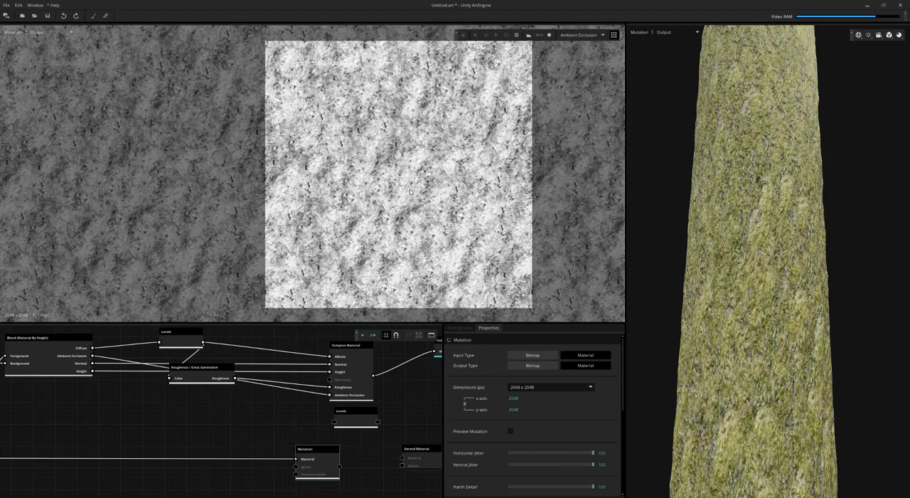
Step: Preview the graph after the duplicated bark nodes finish pasting
click(580, 34)
text(spl)
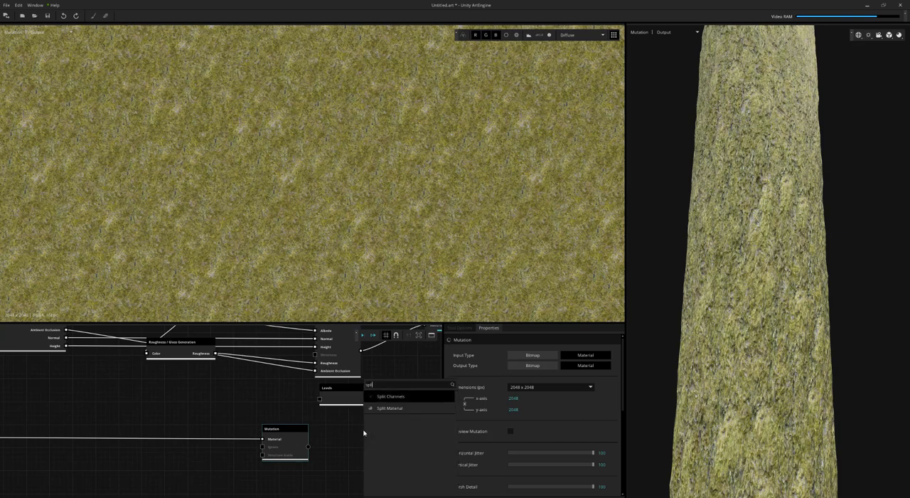
Step: Add a Split Material node after Mutation, adjust the moss diffuse input levels, and export the blended material
click(389, 407)
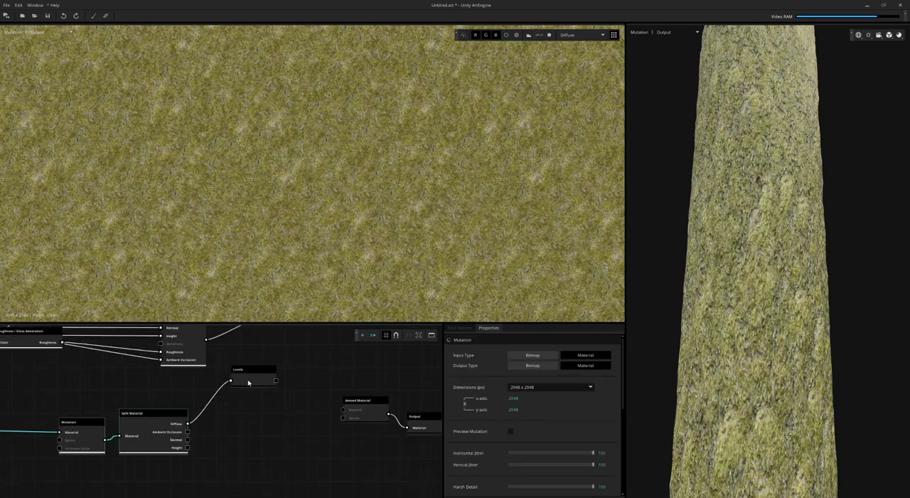
click(249, 412)
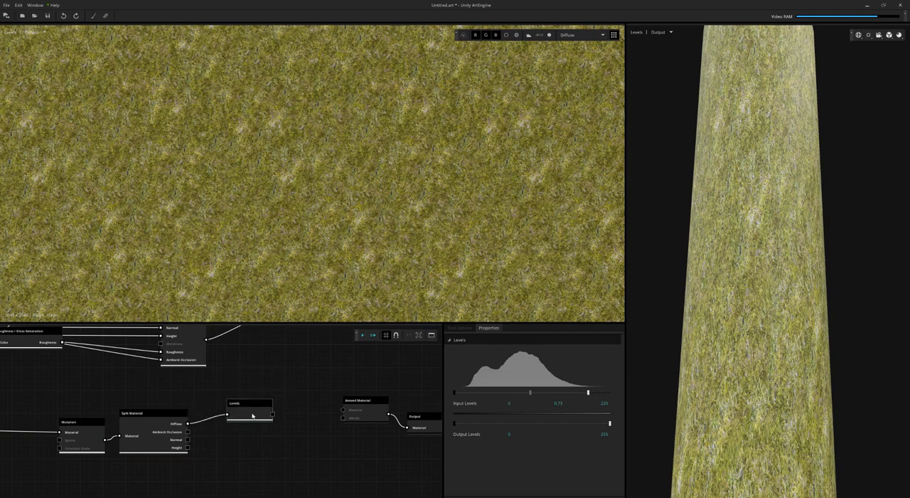
drag(273, 416, 343, 418)
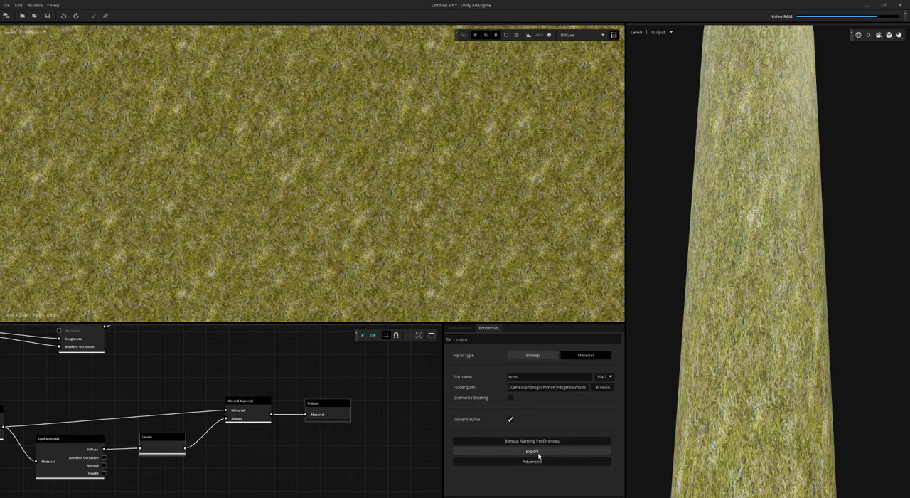
click(532, 451)
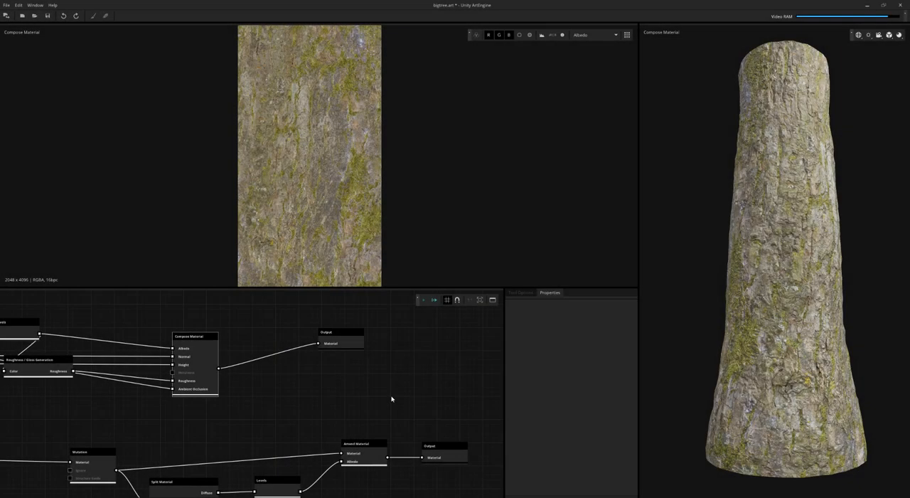
mouse_move(353, 356)
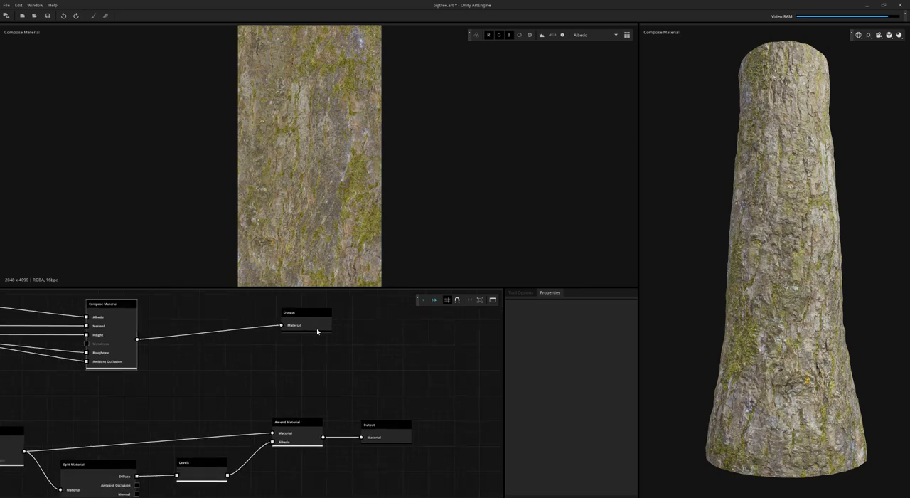
Step: Add an Export to Unity node and feed the composed bark material into it
right_click(378, 365)
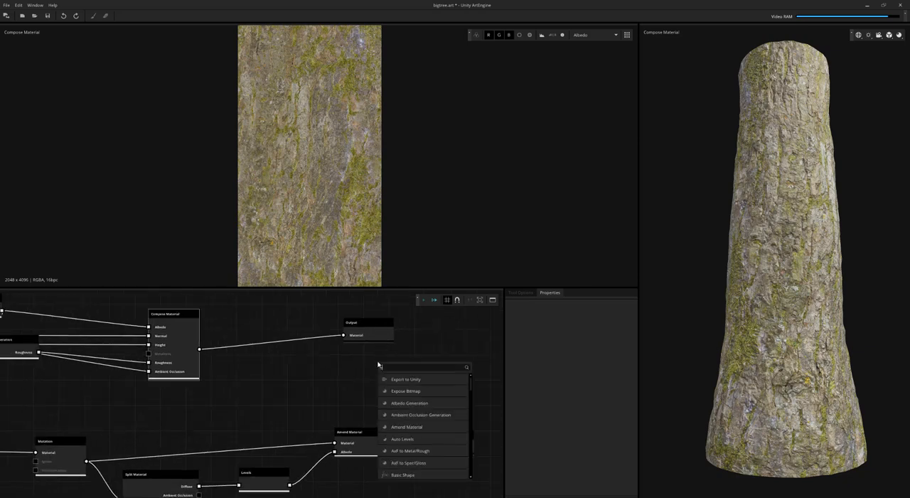
text(Export)
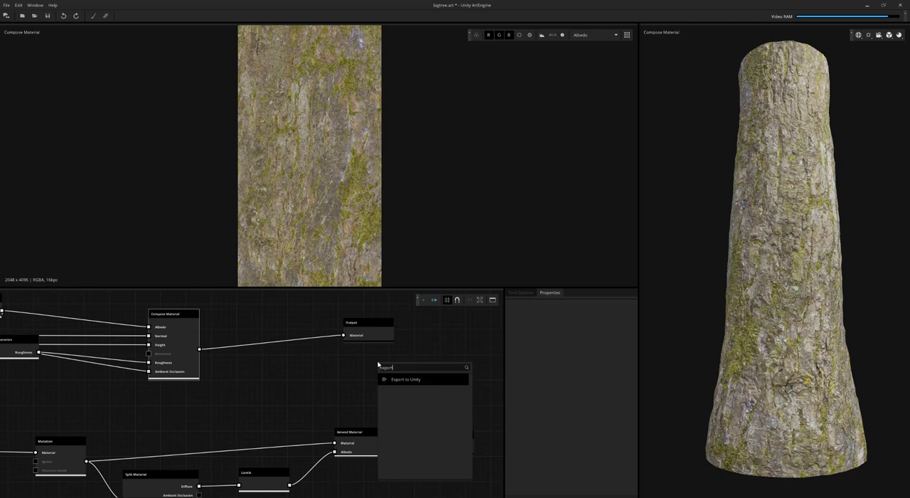
mouse_move(404, 378)
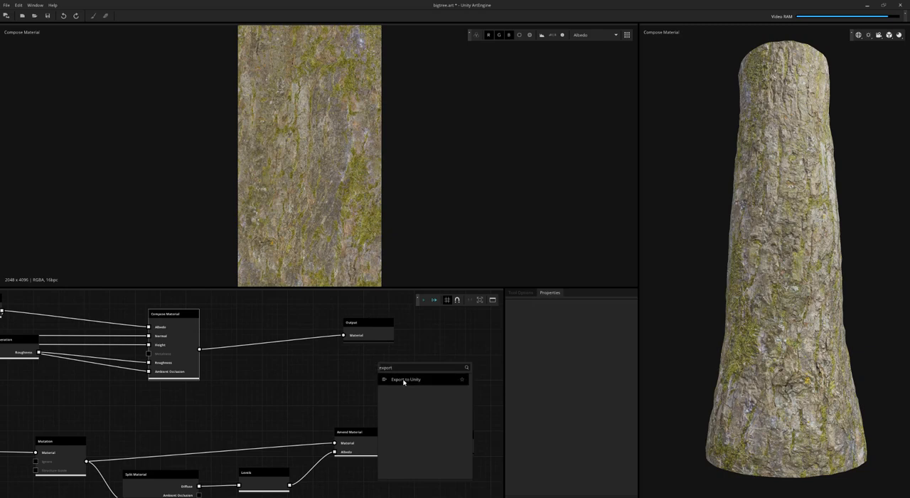
click(405, 378)
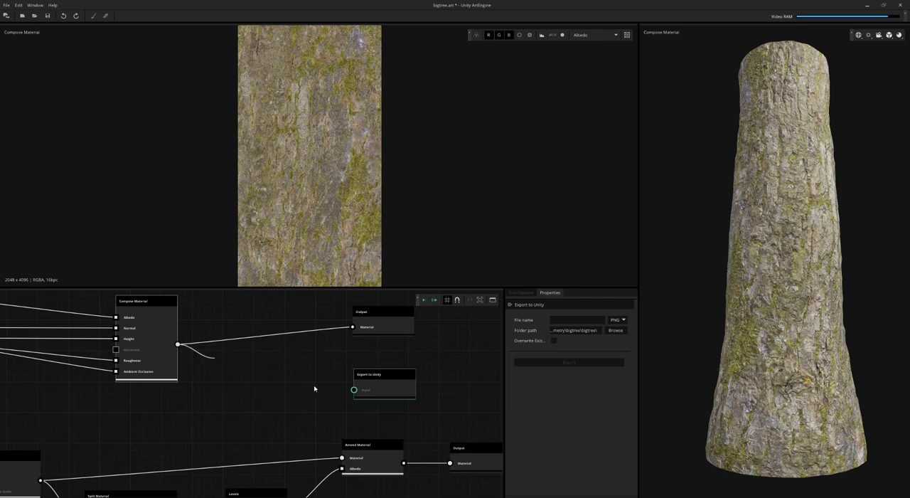
drag(178, 344, 353, 389)
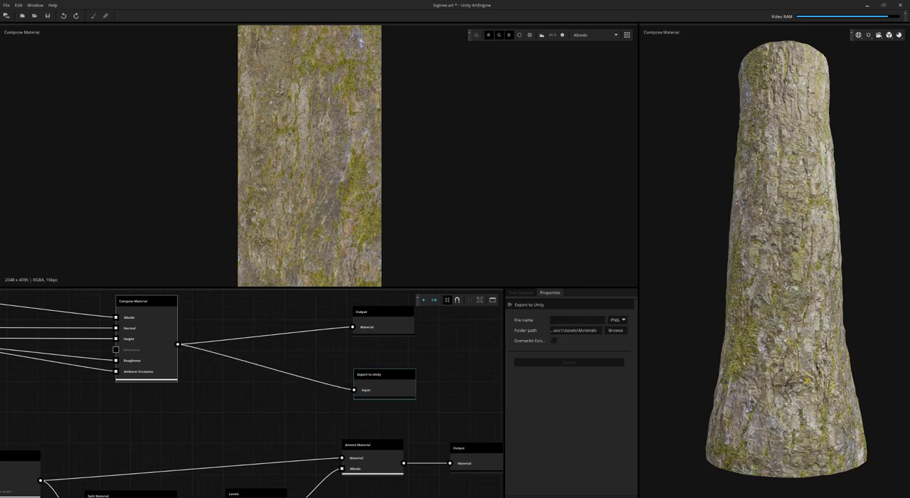
Step: Name the export file 'treebark' and export the bark material to Unity
click(576, 318)
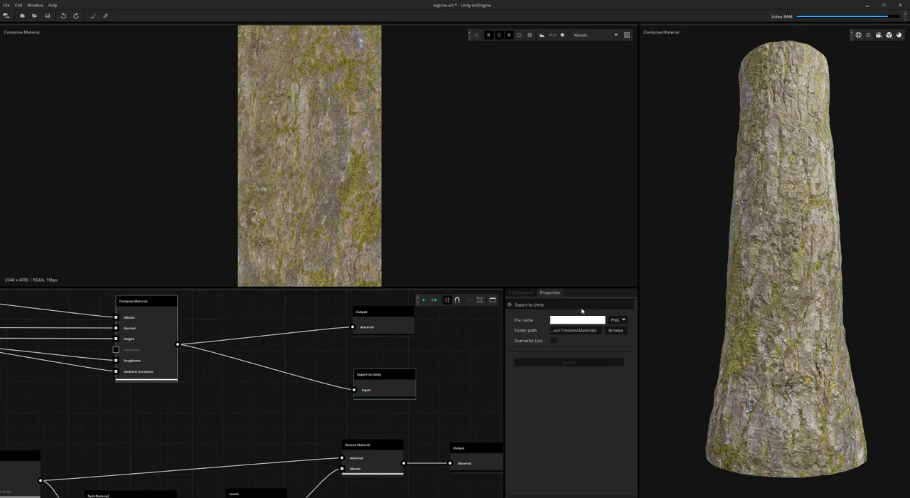
text(treebark)
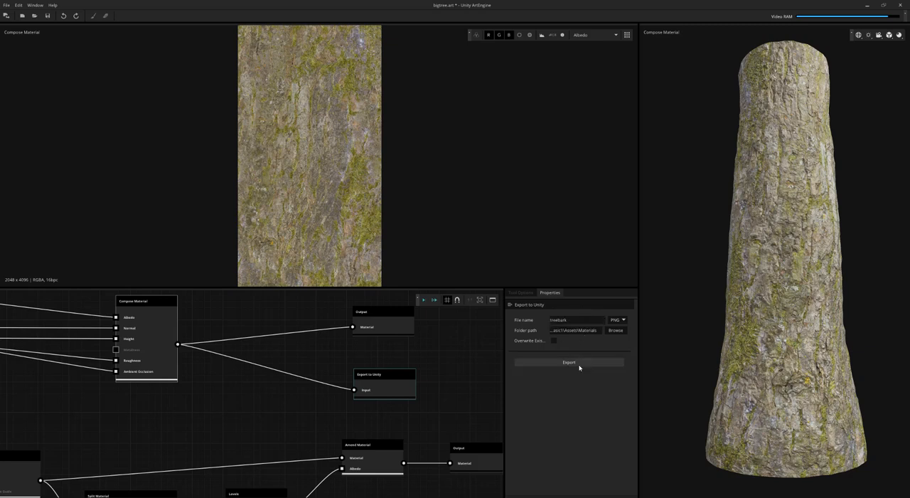
click(569, 361)
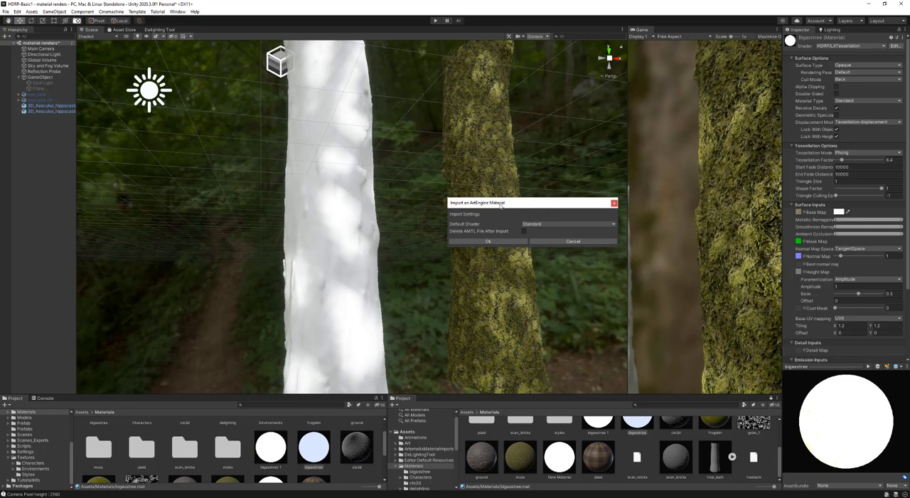
Step: Import the ArtEngine material with HDRP as Default Shader and select the new treebark material
click(568, 223)
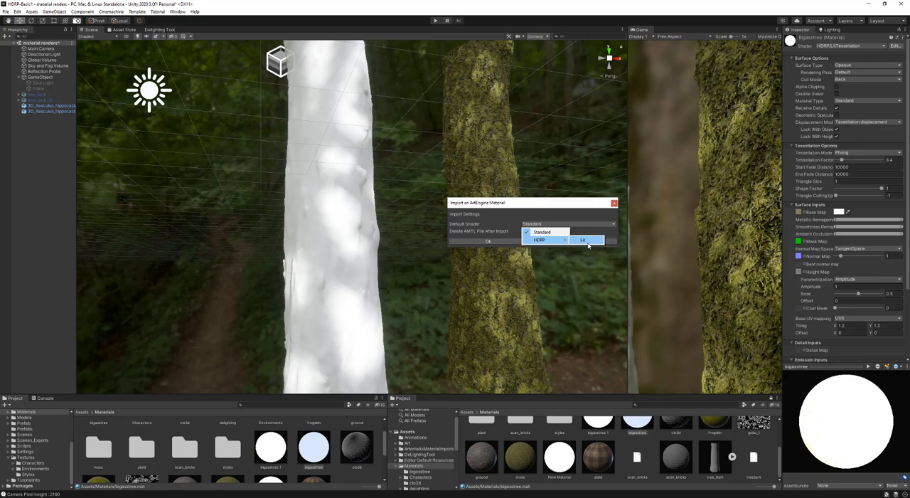
click(584, 239)
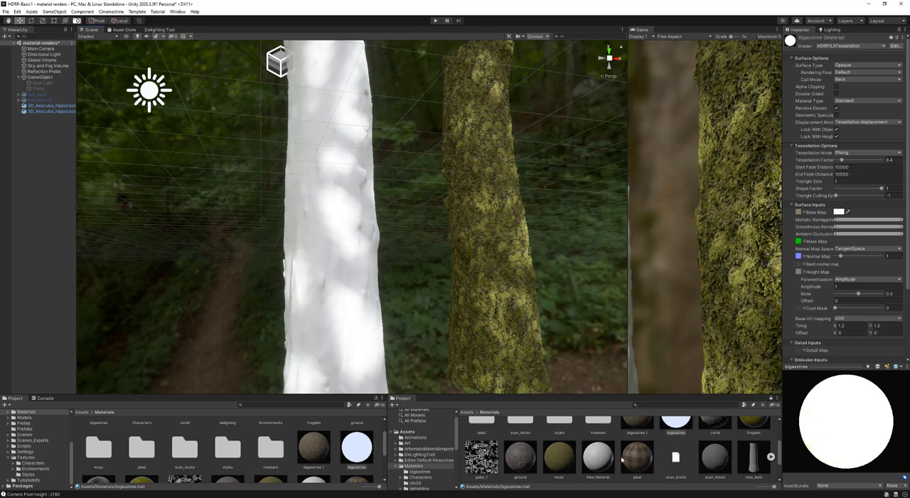
click(714, 439)
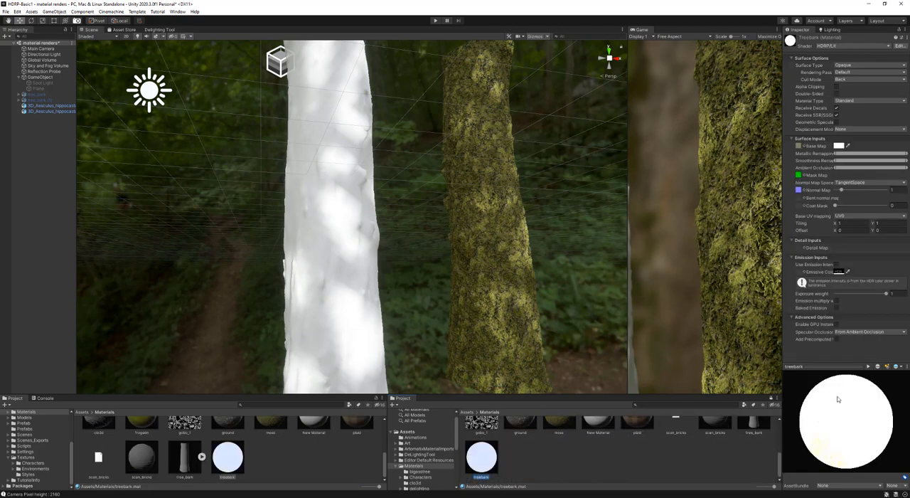
click(480, 458)
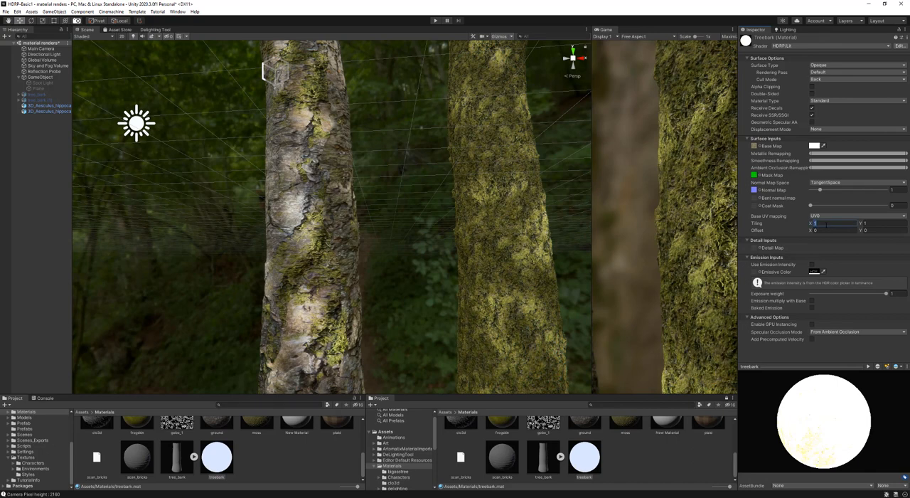
click(885, 222)
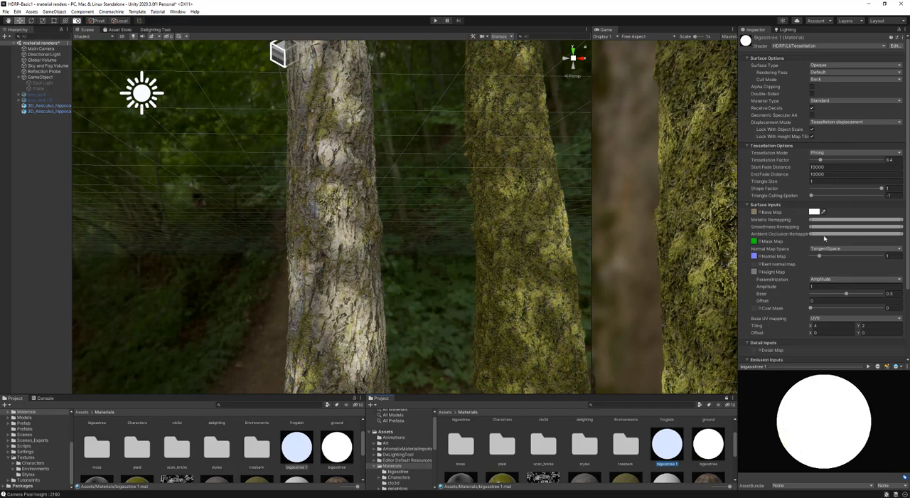
Step: Scroll the bark material Inspector through its Tessellation and Surface Inputs settings
scroll(down, 3)
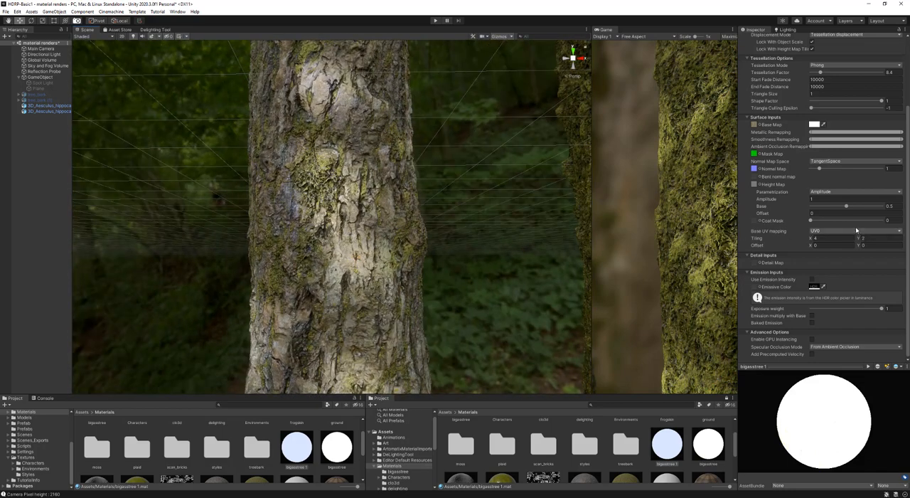
mouse_move(792, 202)
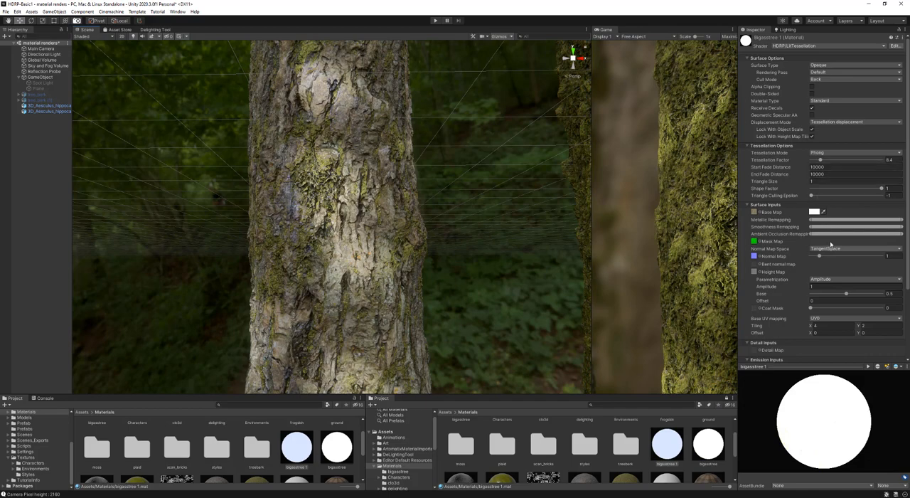
scroll(down, 3)
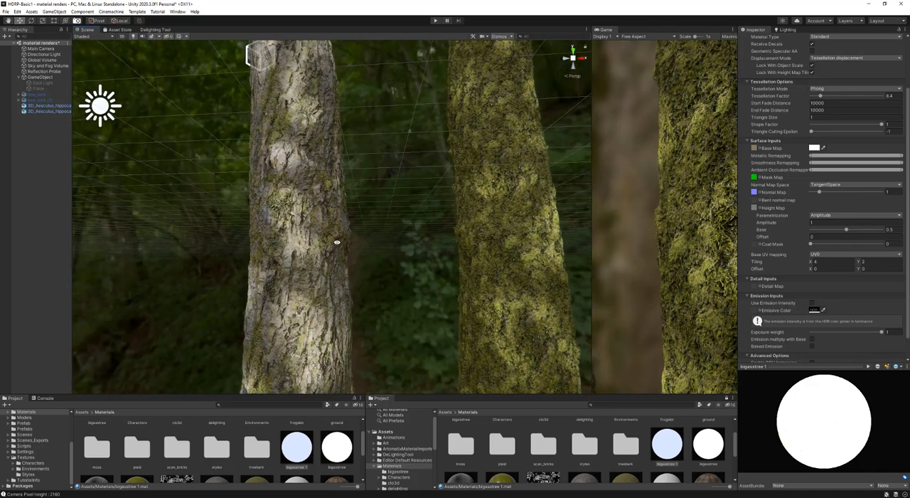
mouse_move(462, 216)
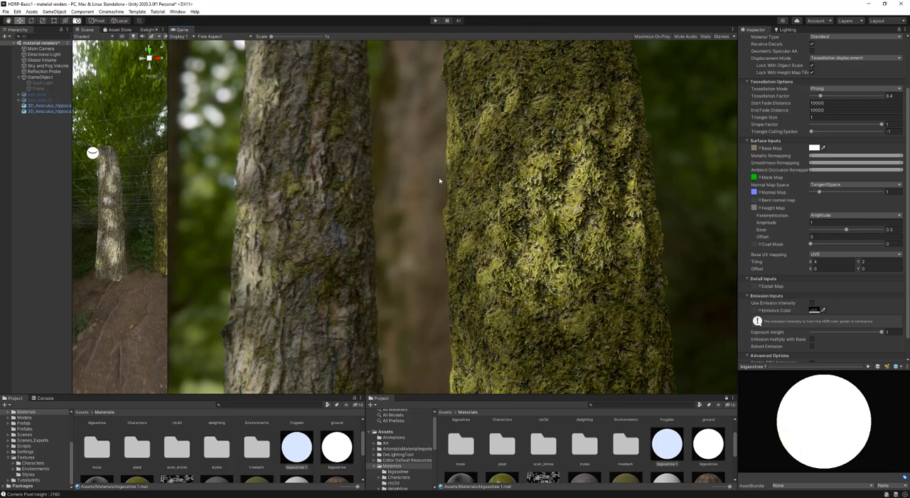
Step: Select the Global Volume to show its sky and exposure overrides
click(42, 59)
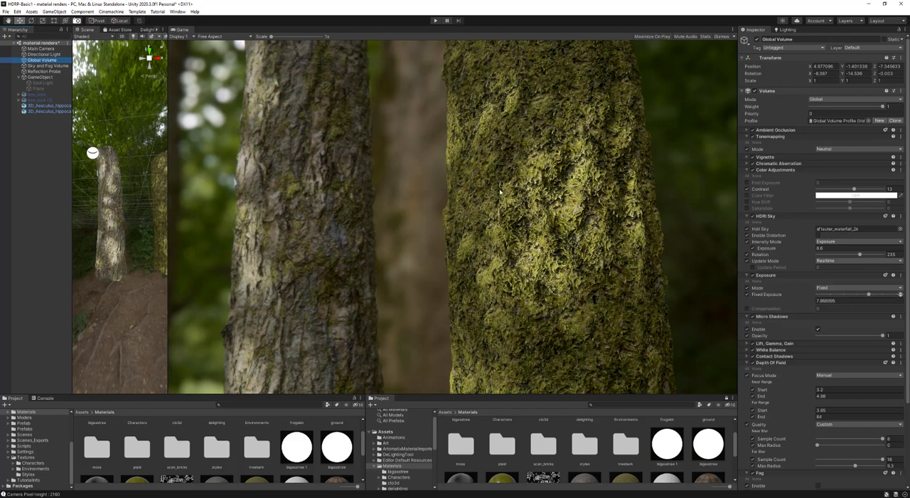
mouse_move(171, 233)
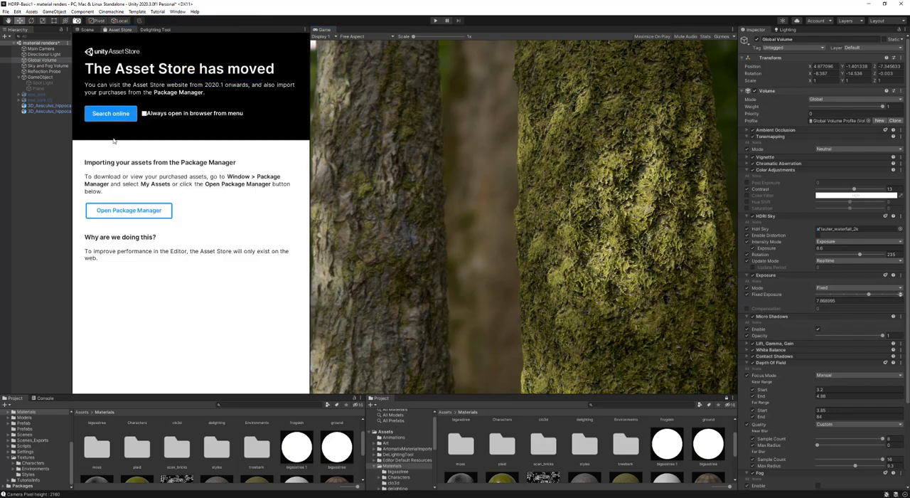
Step: Search the online Asset Store for 'artomatix' and open the free ArtEngine Importer page
click(111, 114)
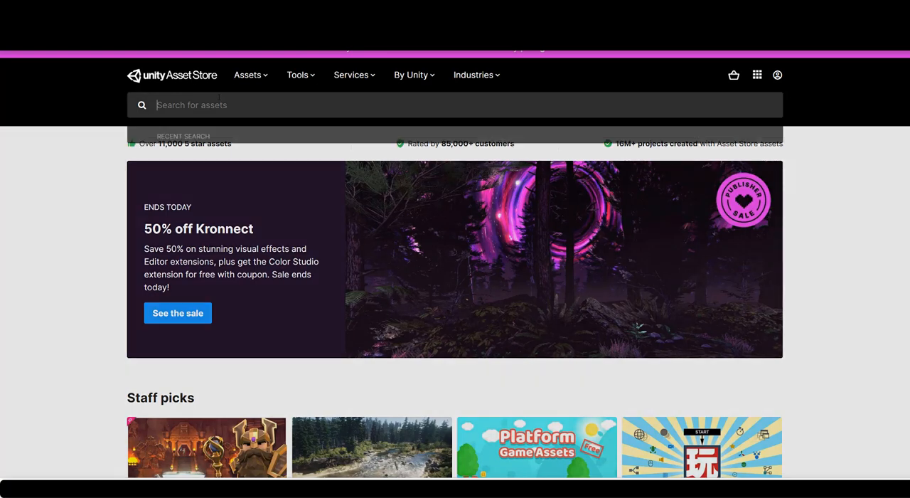
text(ar)
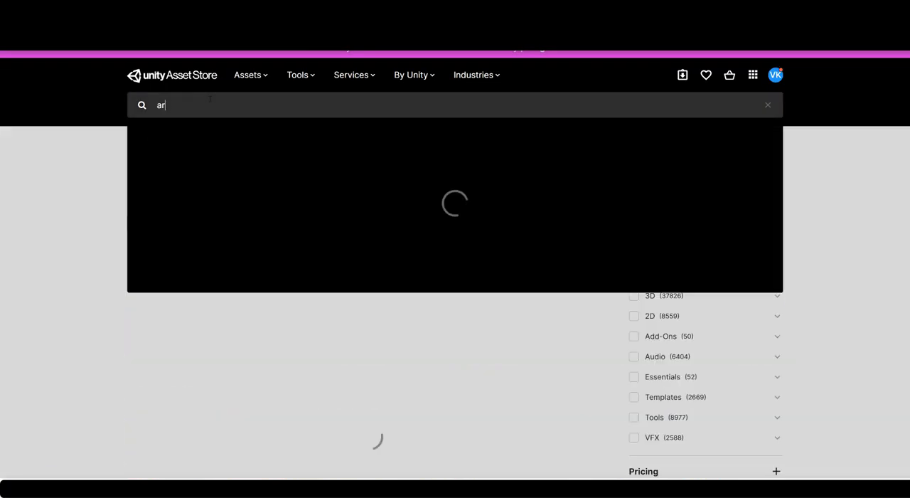
text(artomatix)
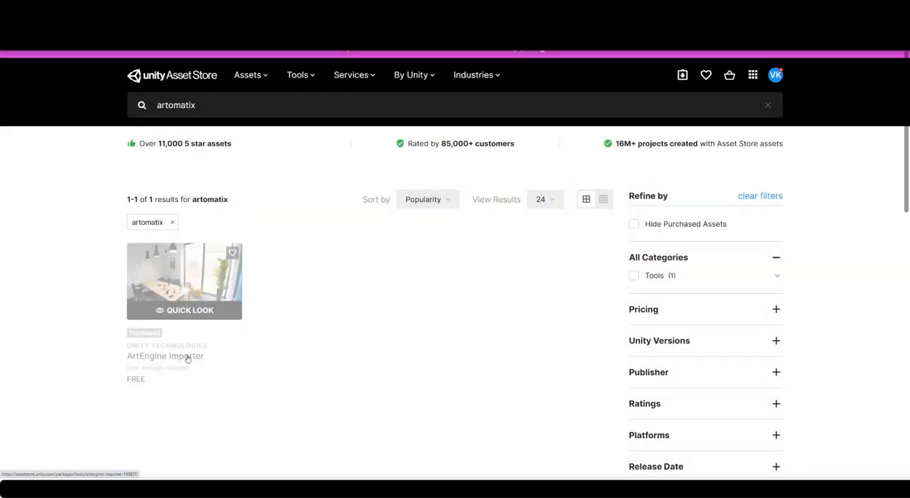
click(165, 355)
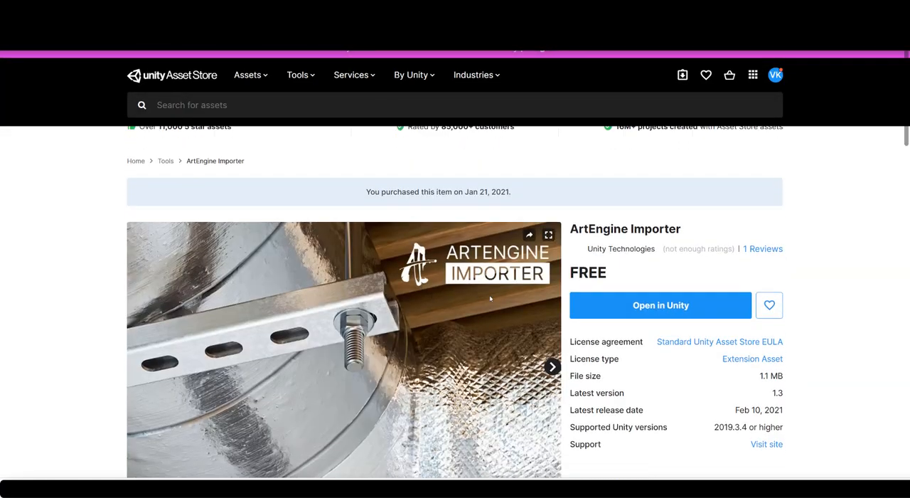
scroll(down, 3)
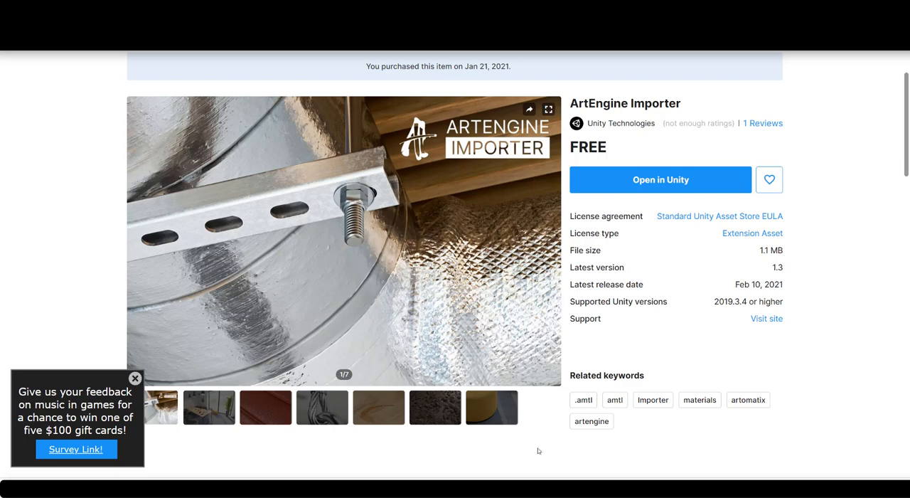
Step: Switch to ArtEngine to show the mossy bark graph's Export to Unity node
click(660, 179)
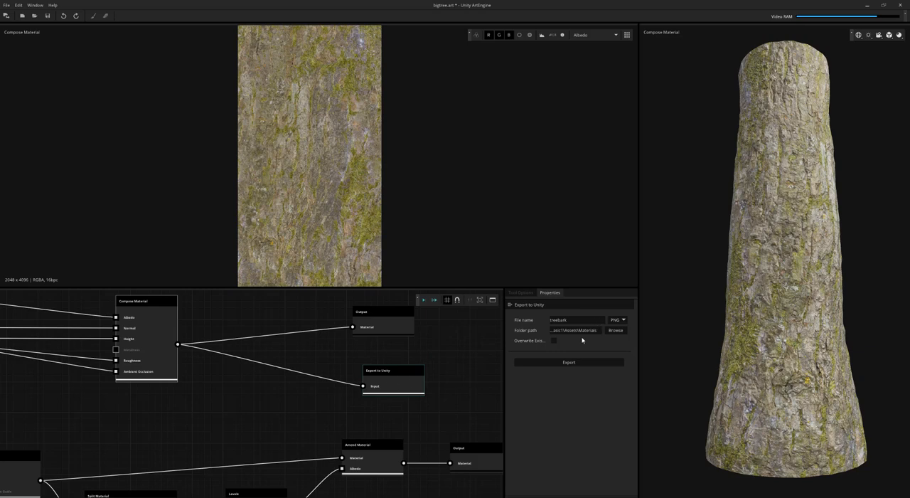
mouse_move(498, 495)
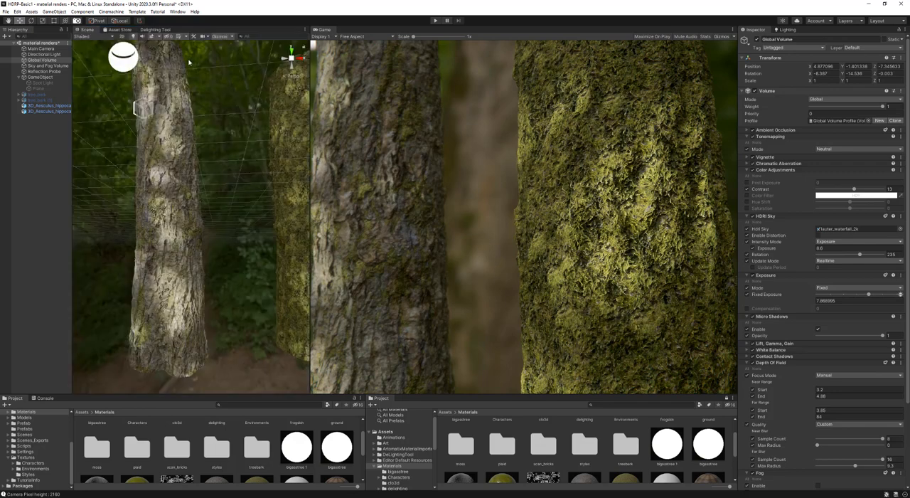
mouse_move(557, 254)
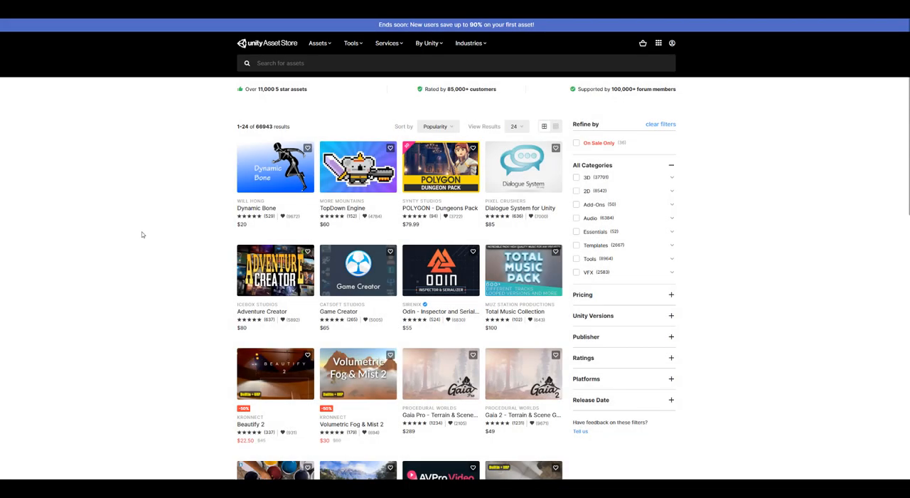
mouse_move(170, 151)
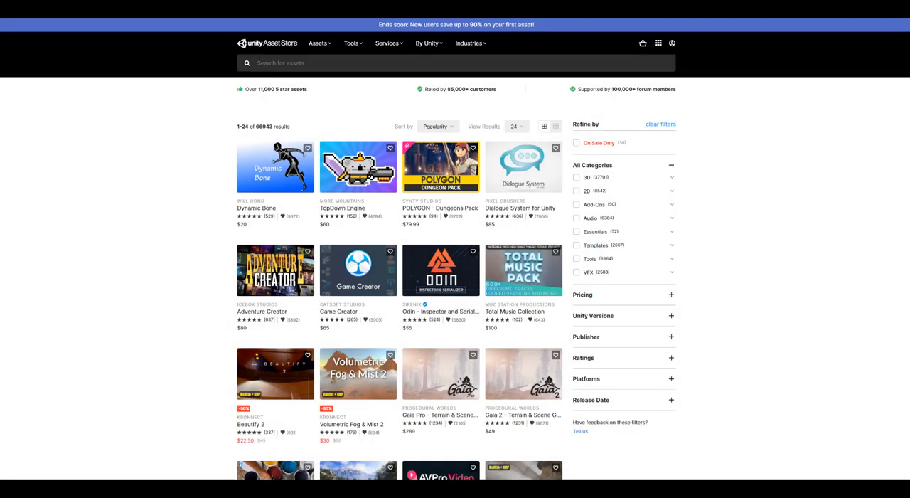
Step: Rerun the 'de-lighting tool' search and open the free De-Lighting Tool asset
click(455, 63)
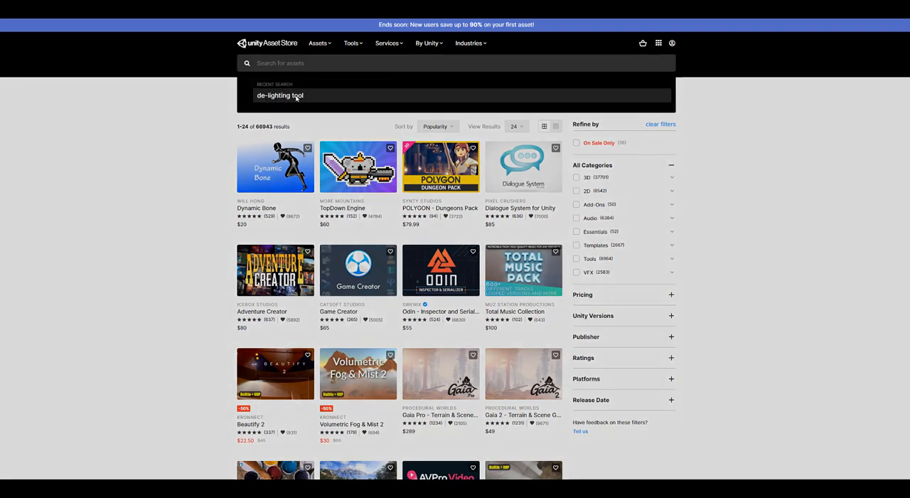
click(279, 95)
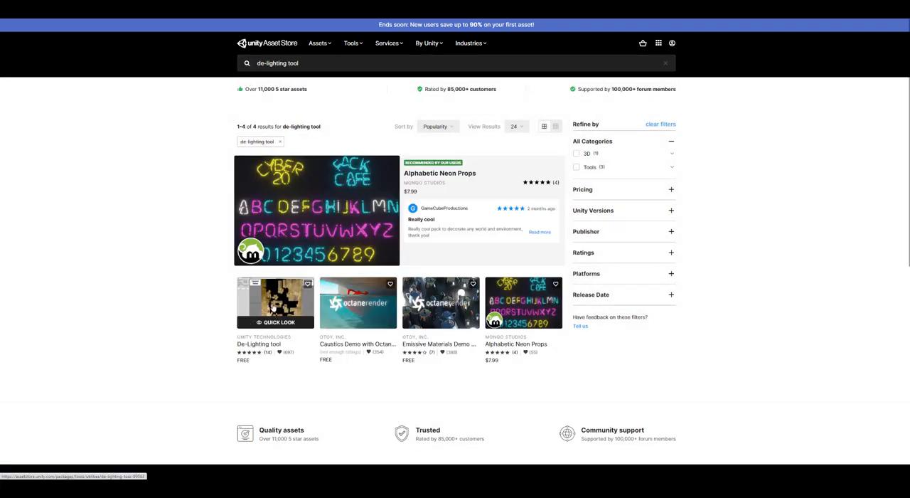
mouse_move(210, 341)
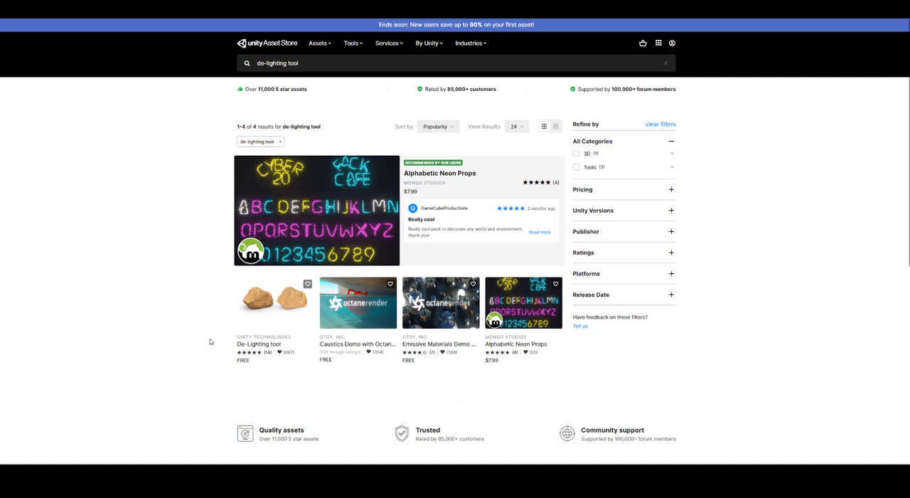
mouse_move(276, 301)
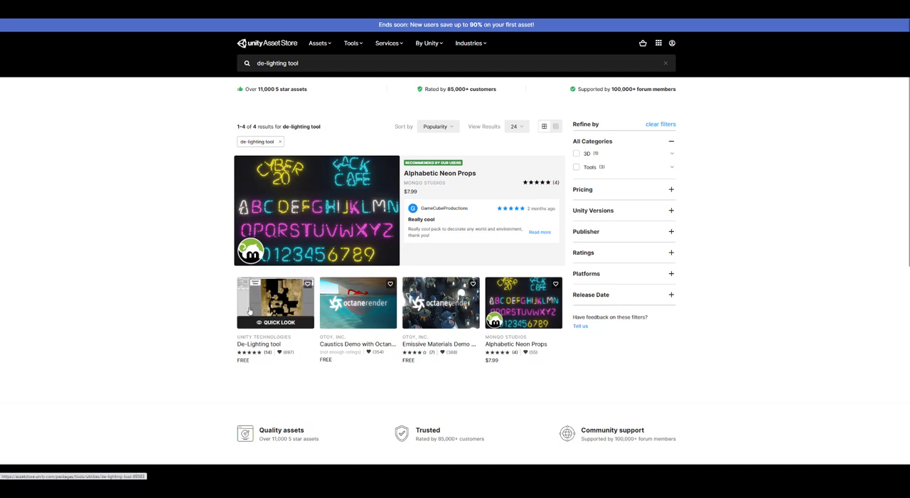
click(276, 301)
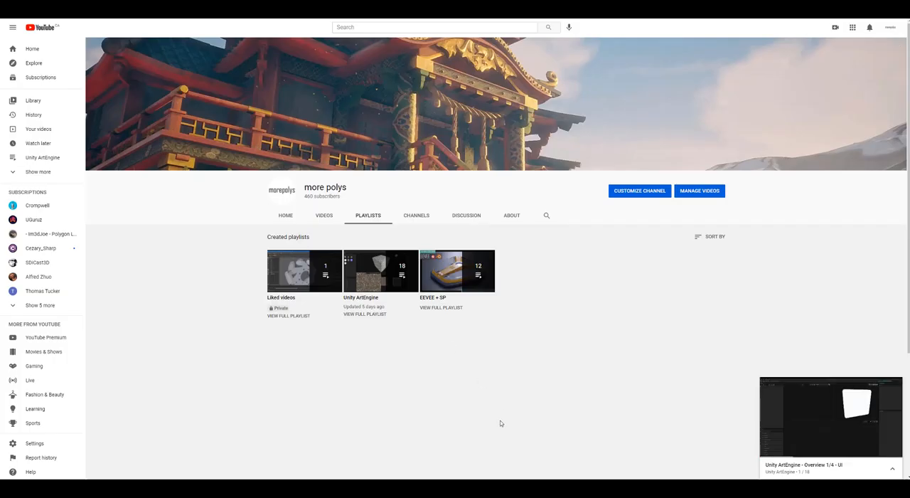
mouse_move(364, 270)
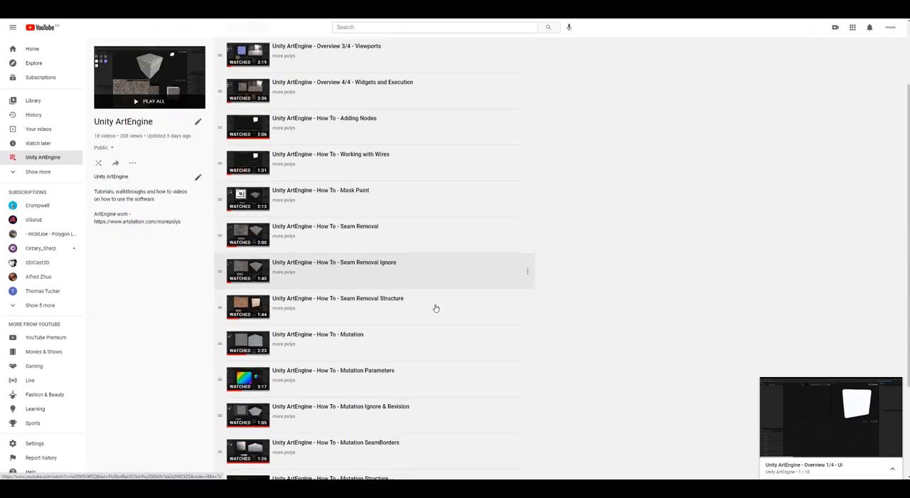
Step: Play 'Unity ArtEngine - How To - Seam Removal Ignore' from the channel playlist
scroll(down, 3)
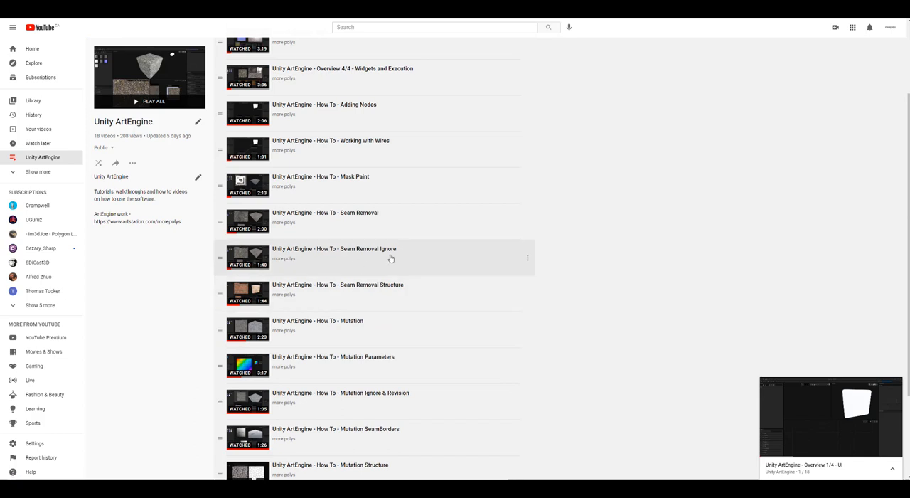
click(334, 256)
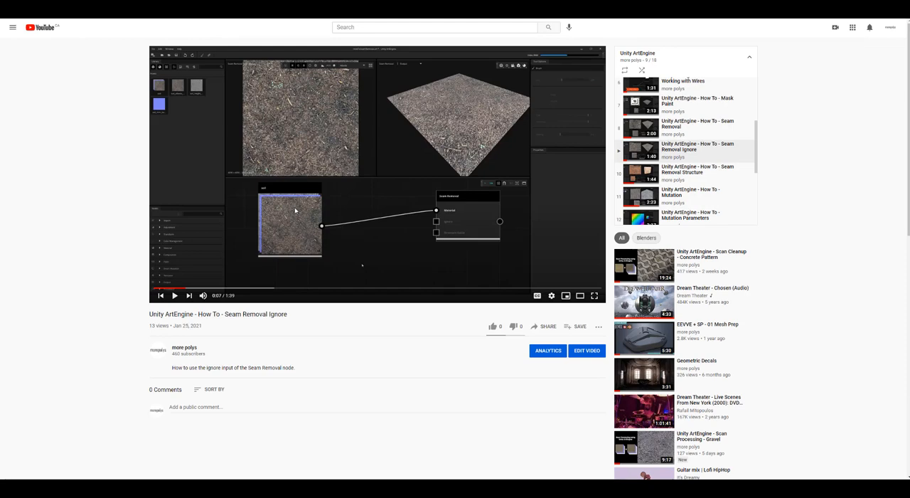
mouse_move(305, 214)
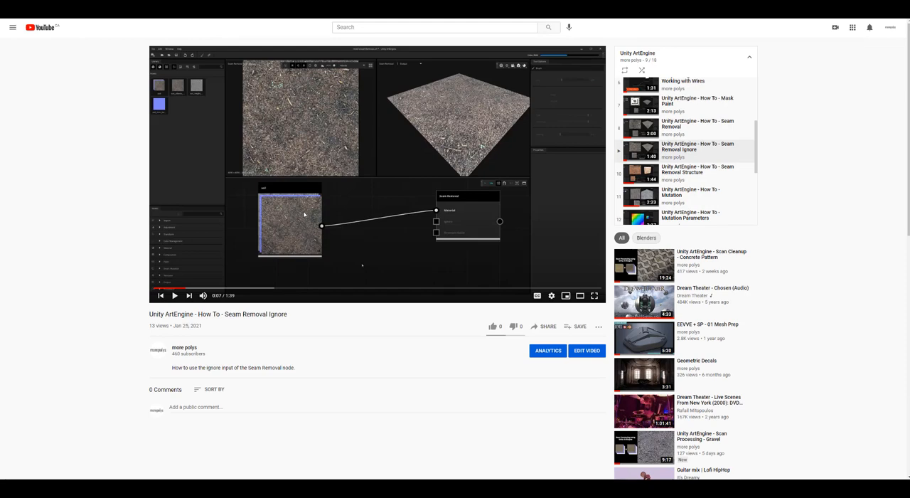